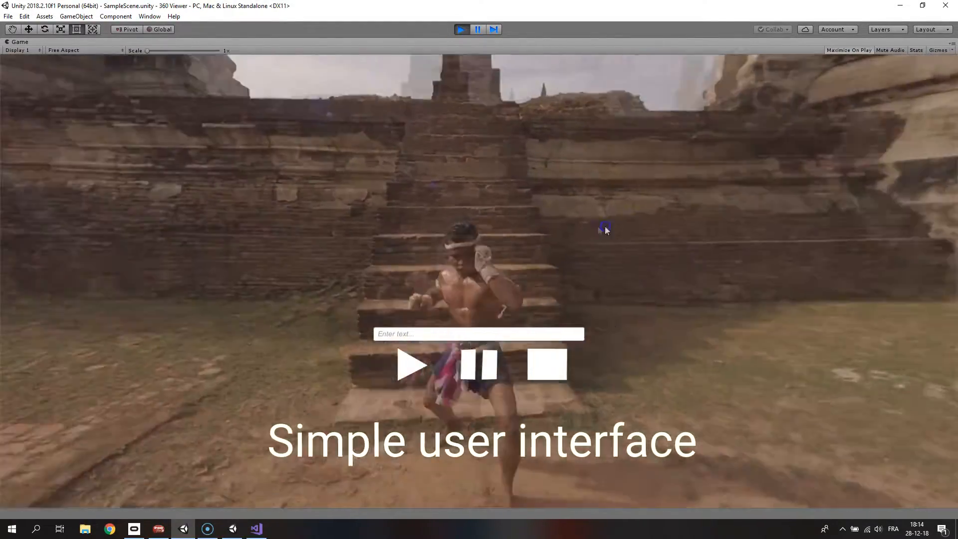
Load 'C:/Users/MSI GE/Videos/360 Video 2.mp4' into the running viewer, then stop play mode
text(C:/Users/MSI GE/Videos/360 Video 2.mp4)
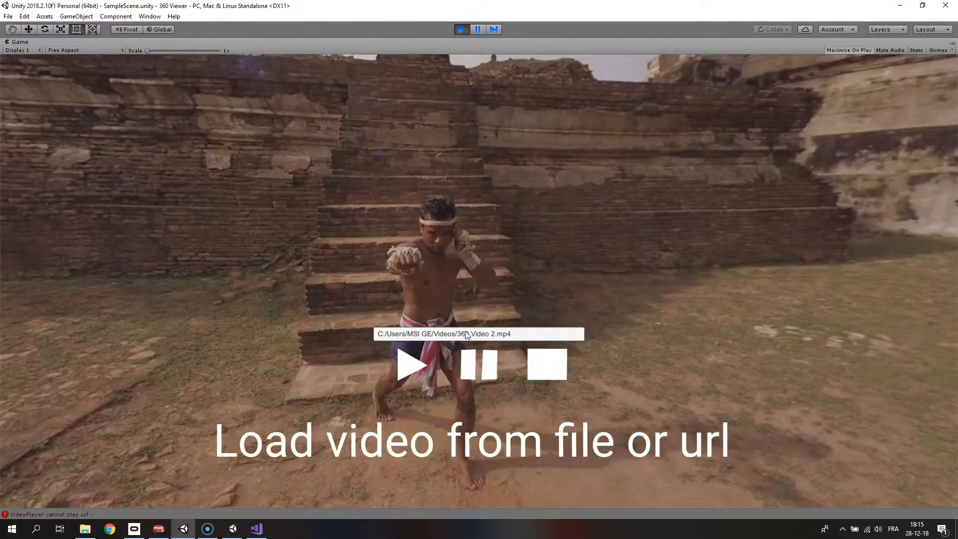
click(411, 366)
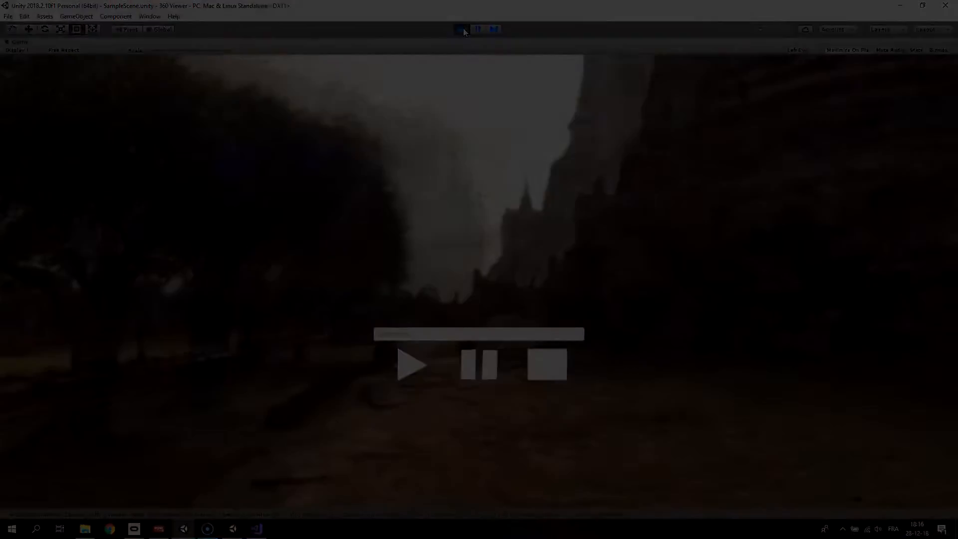
click(460, 29)
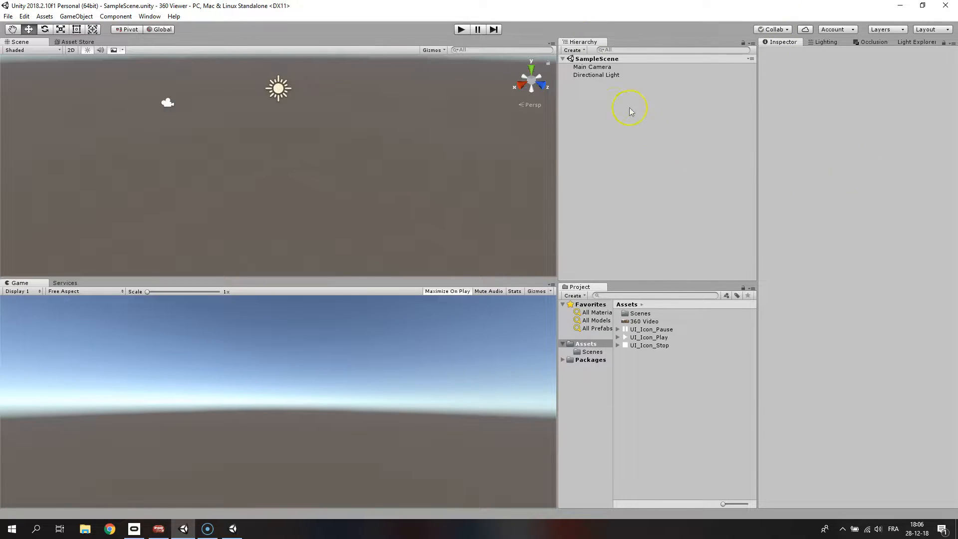
mouse_move(606, 91)
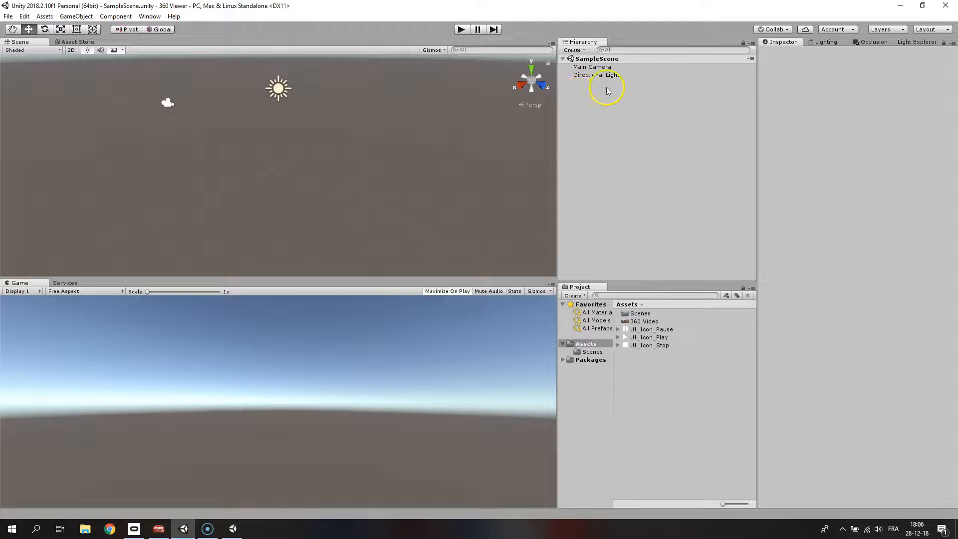
Add a Video Player object via Video > Video Player and enable Loop in the Inspector
right_click(607, 89)
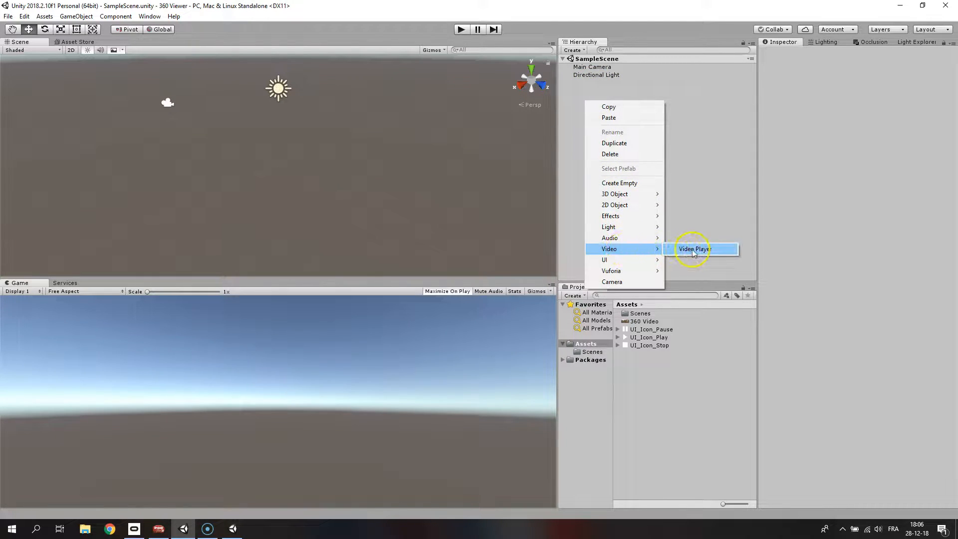
click(694, 249)
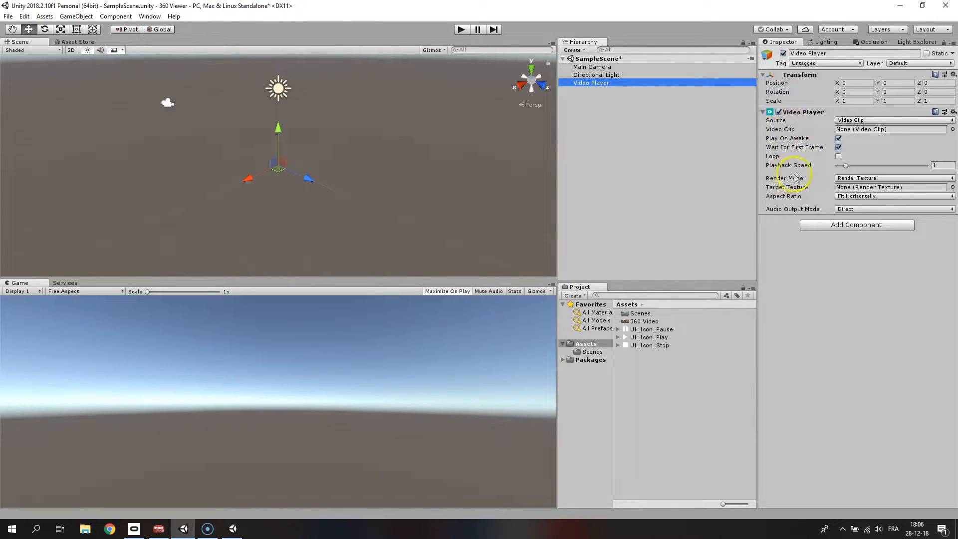
click(840, 156)
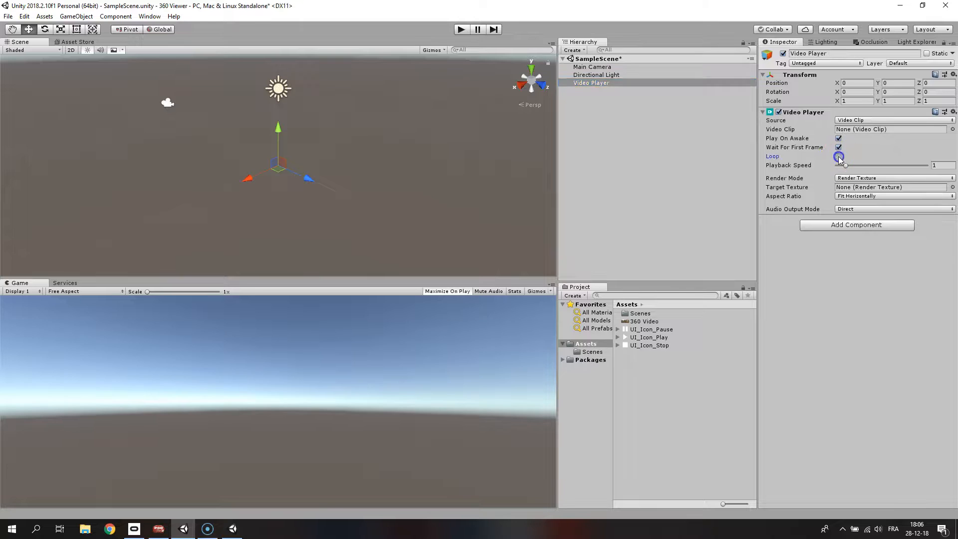
click(840, 155)
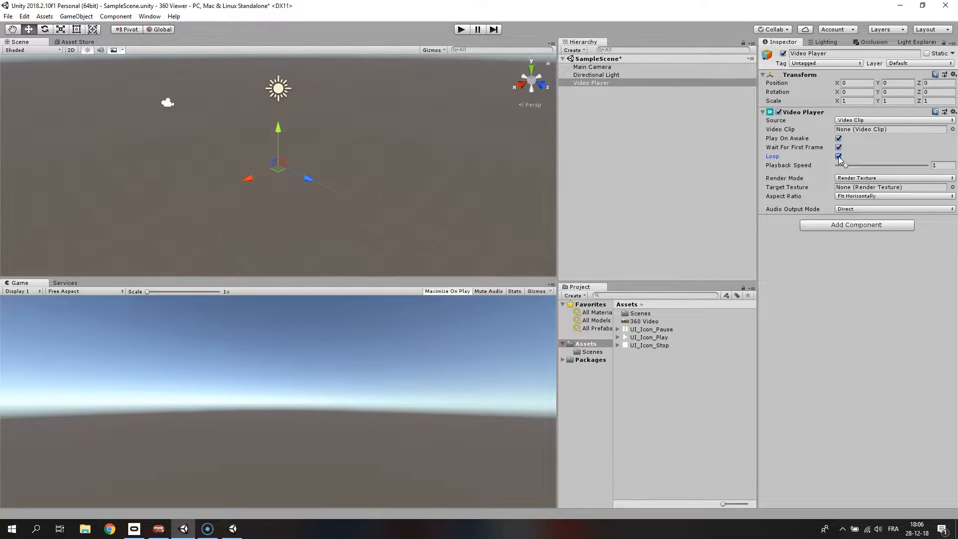
mouse_move(813, 190)
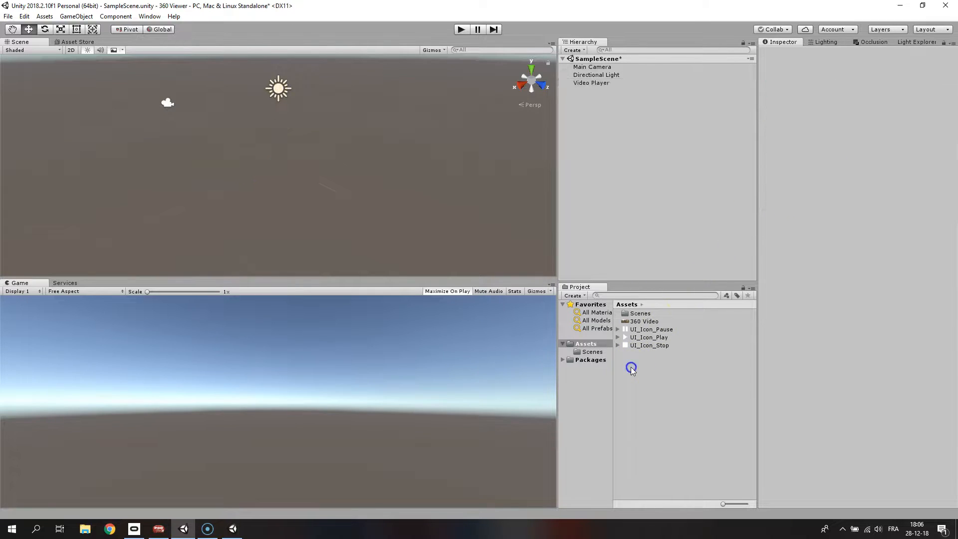
Create a Render Texture asset named RT 360 Video with size 4096 x 2048
right_click(631, 368)
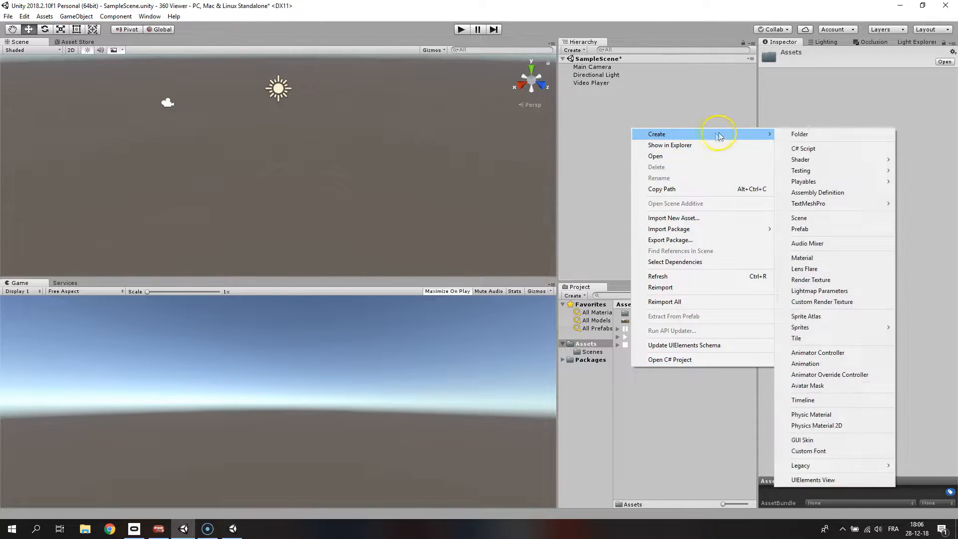
click(810, 280)
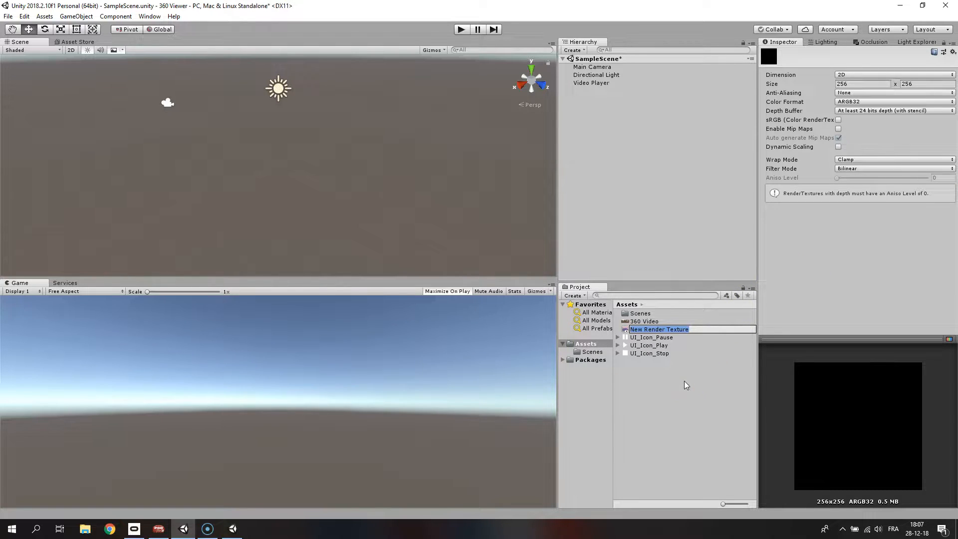
text(RT 360 Video)
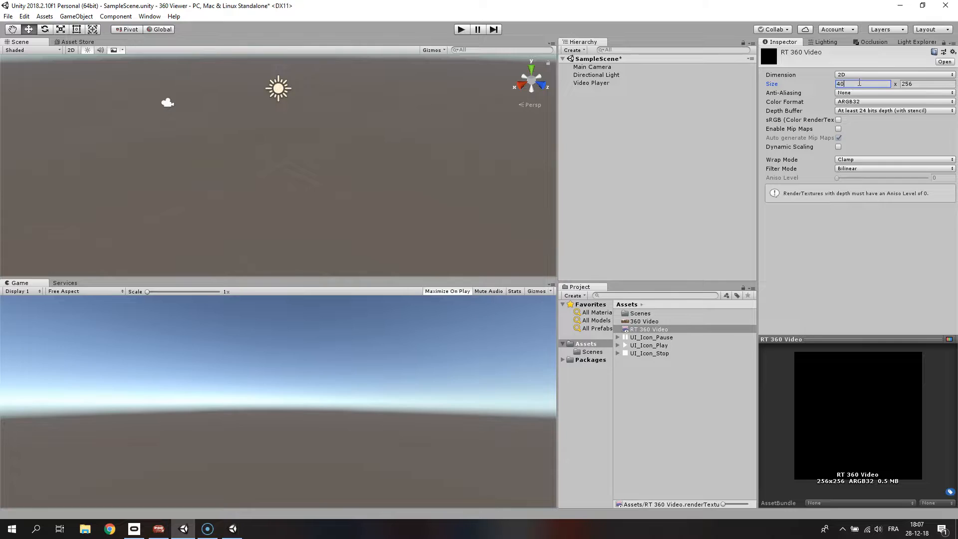
text(4096)
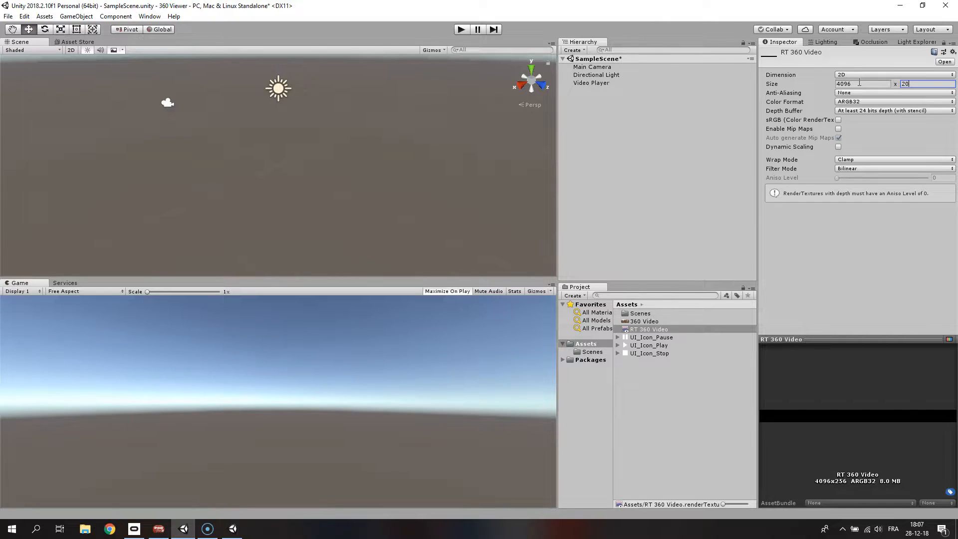
text(2048)
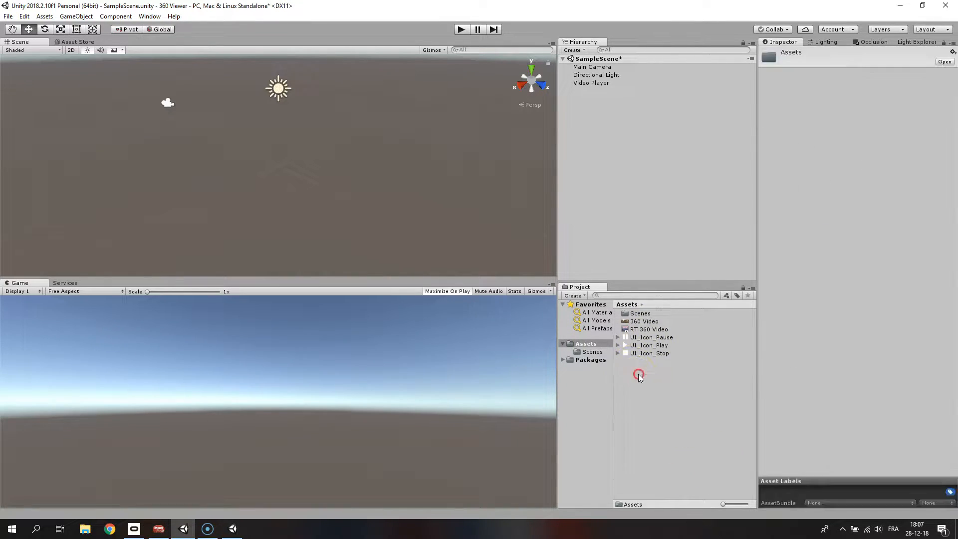
Create a Material named 360 Material using the Skybox/Panoramic shader
right_click(637, 375)
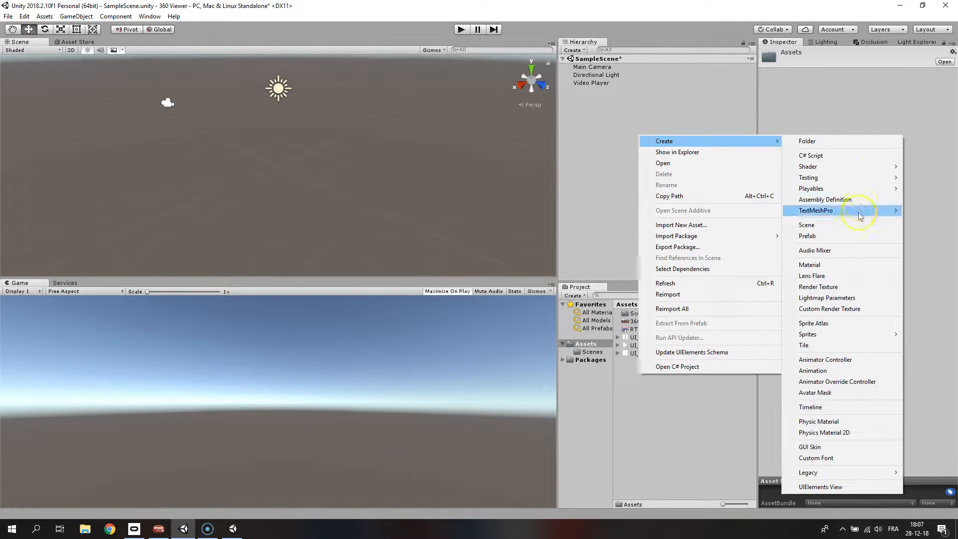
click(810, 263)
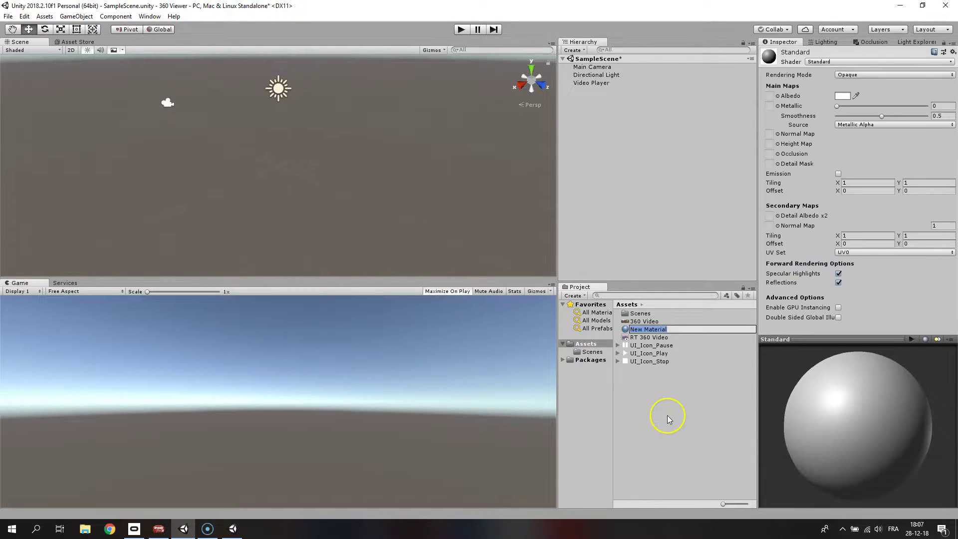
text(360 Material)
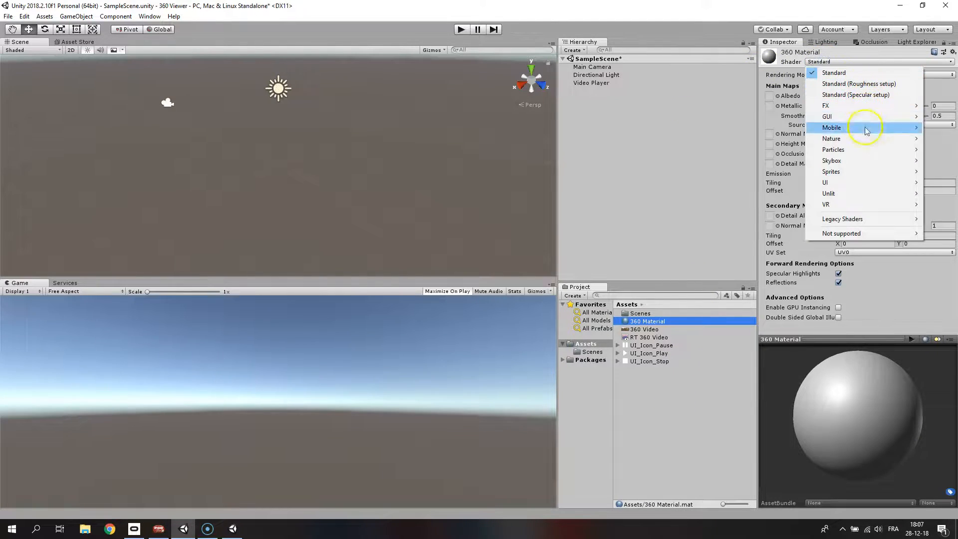
click(831, 160)
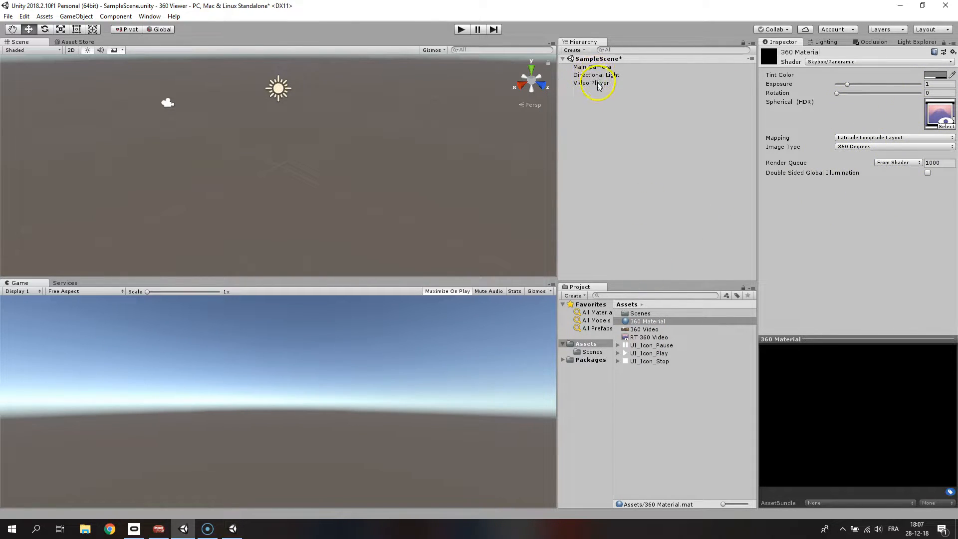
Assign RT 360 Video as the Video Player's Target Texture and show the Lighting settings
click(592, 83)
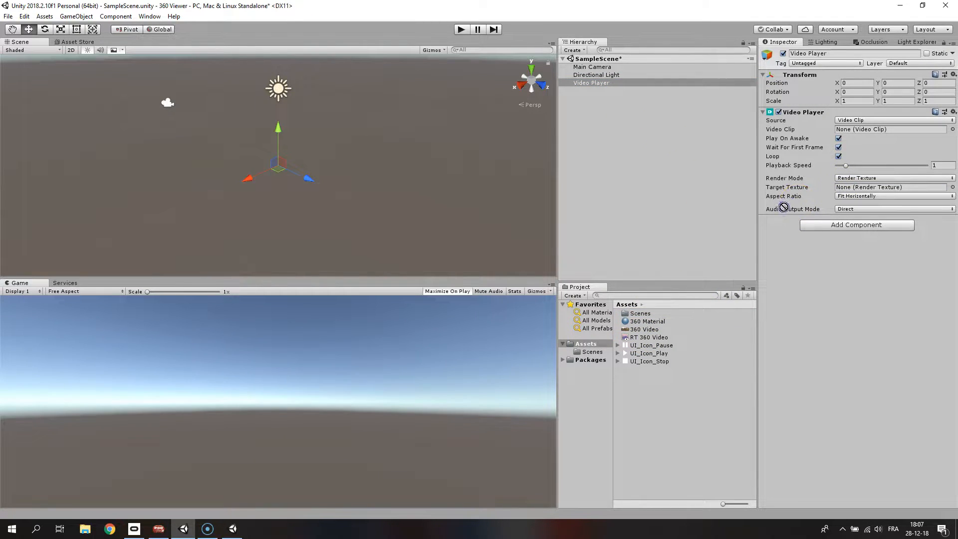
click(886, 187)
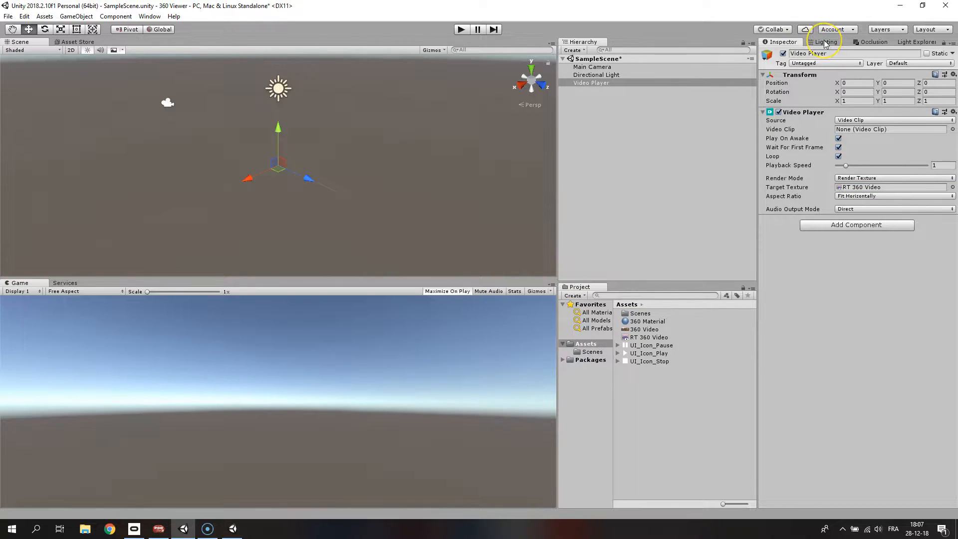
click(826, 42)
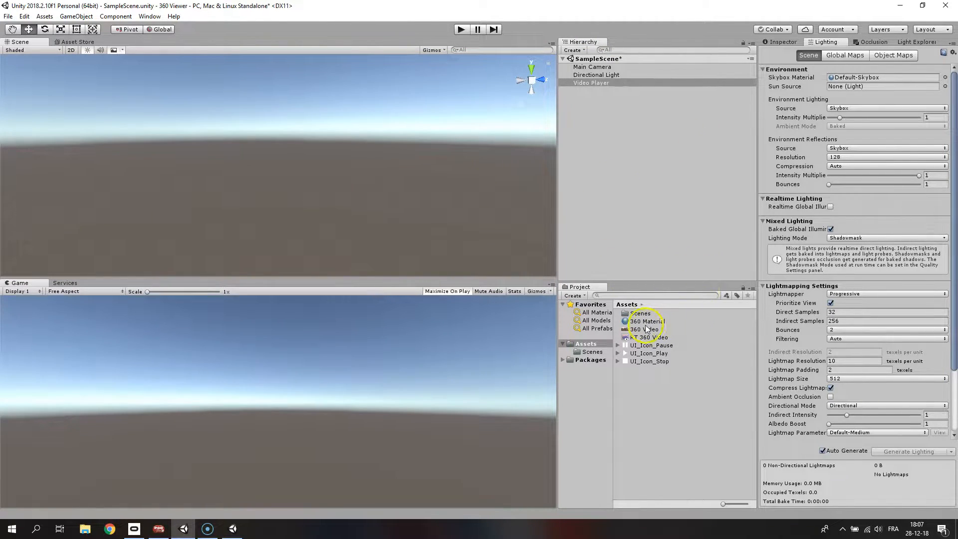
Set 360 Material as the scene Skybox Material, check Main Camera, then reselect Video Player
click(647, 321)
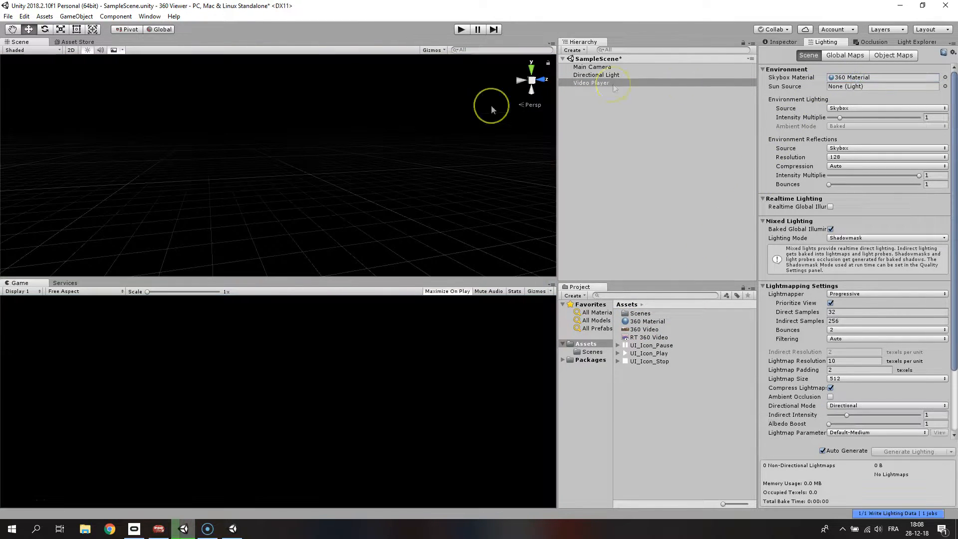
click(591, 83)
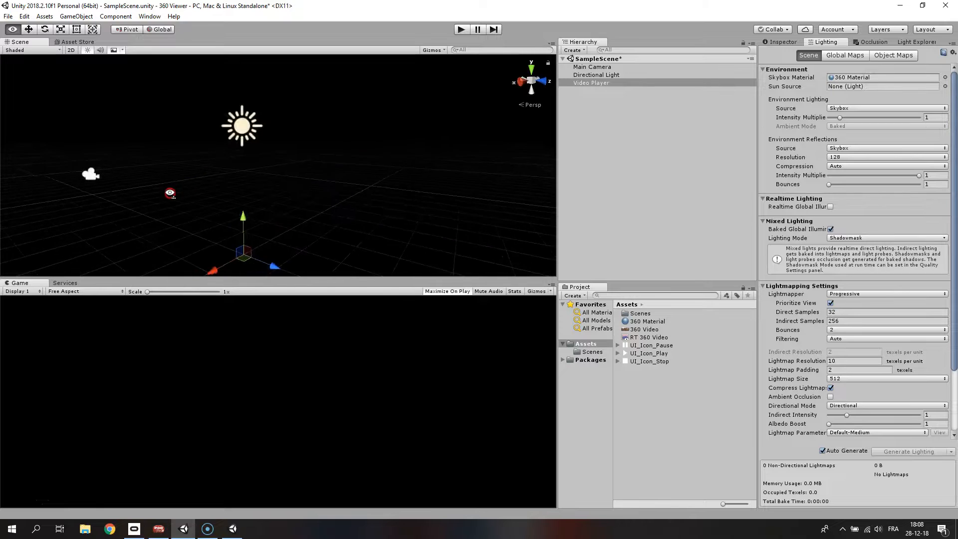
click(592, 67)
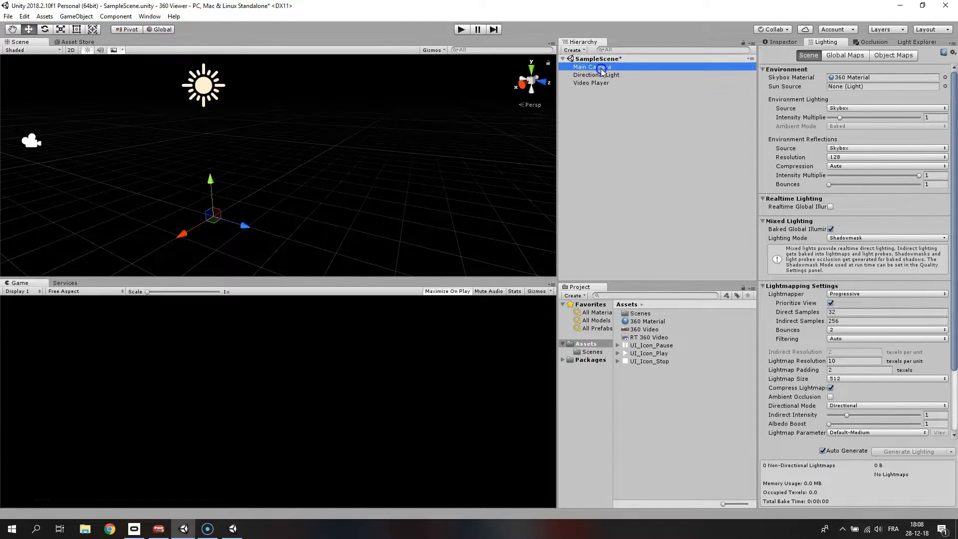
click(590, 67)
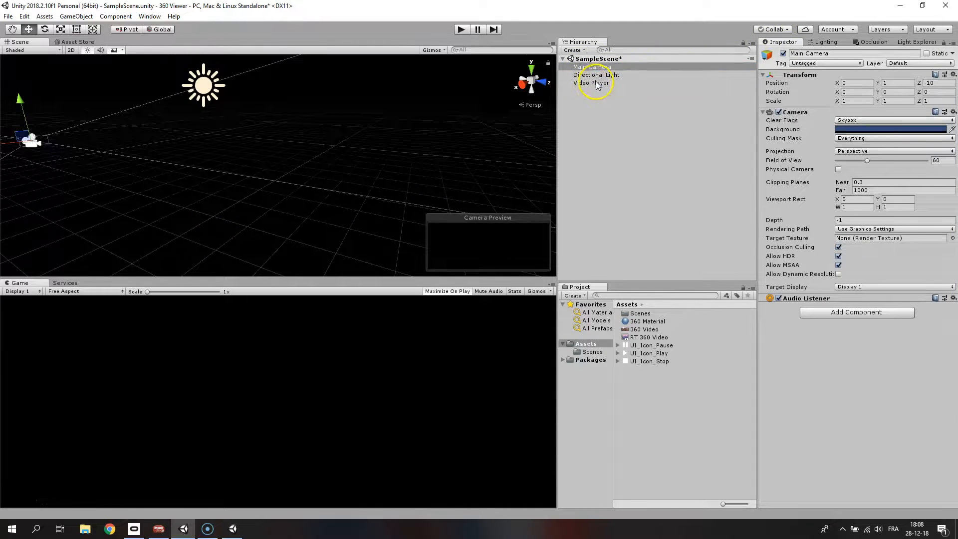
click(591, 83)
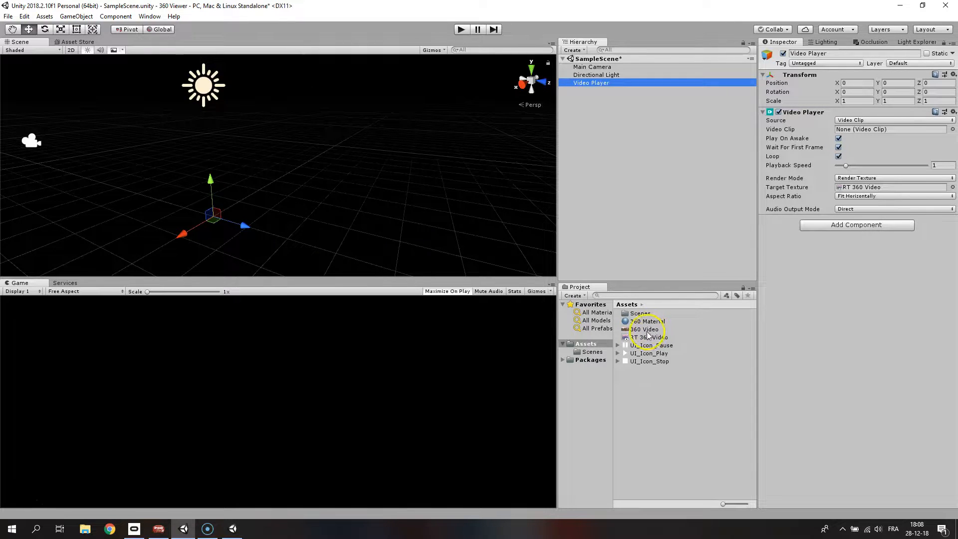
Assign the 360 Video clip and run the scene to see the temple video as skybox, then stop
click(644, 329)
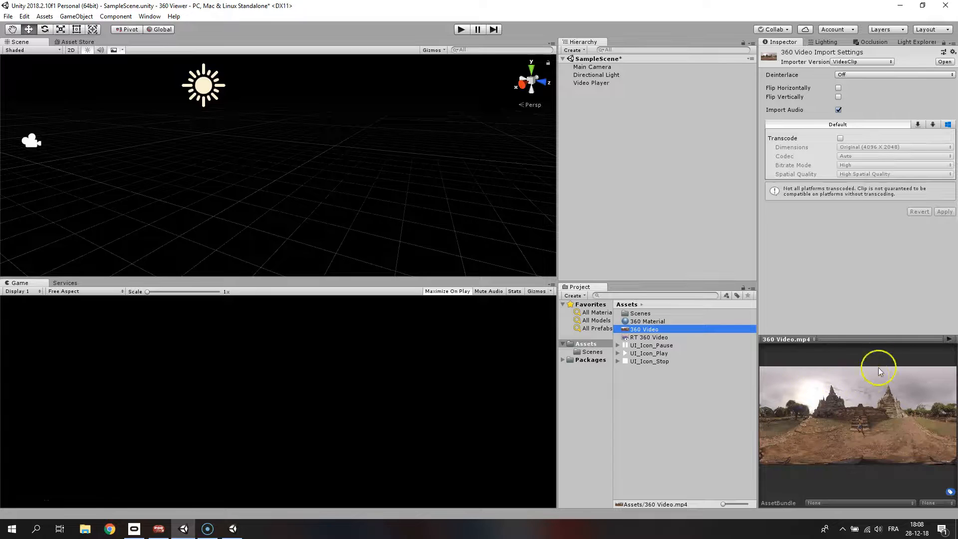
click(590, 83)
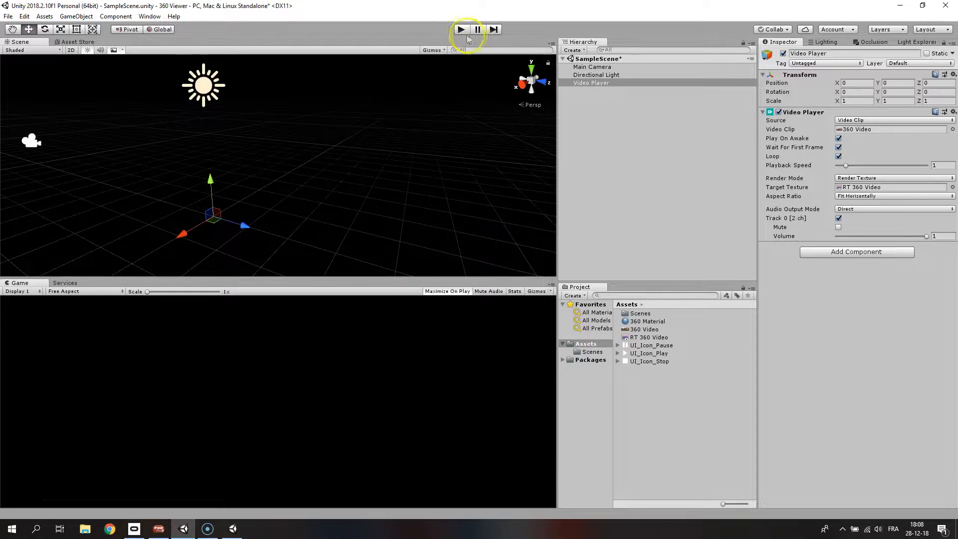
click(460, 29)
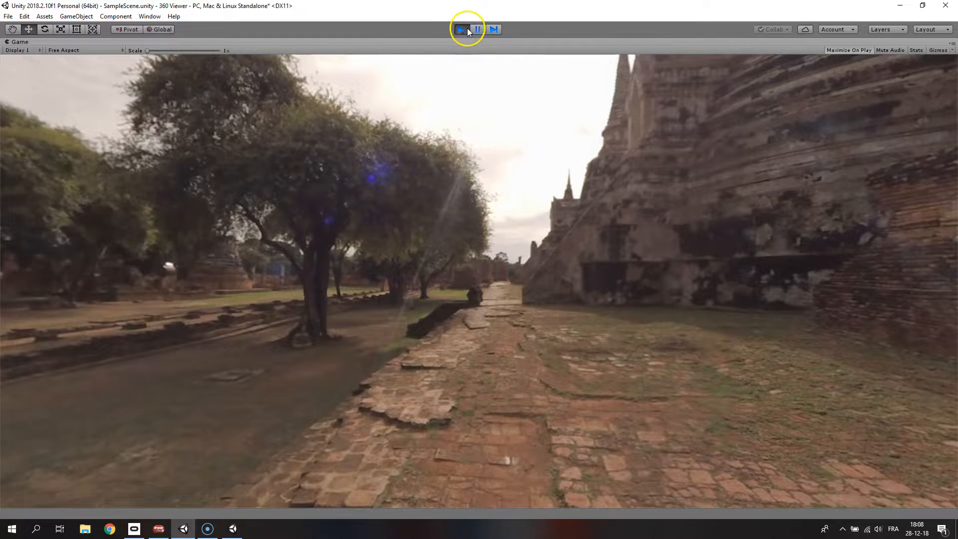
click(463, 29)
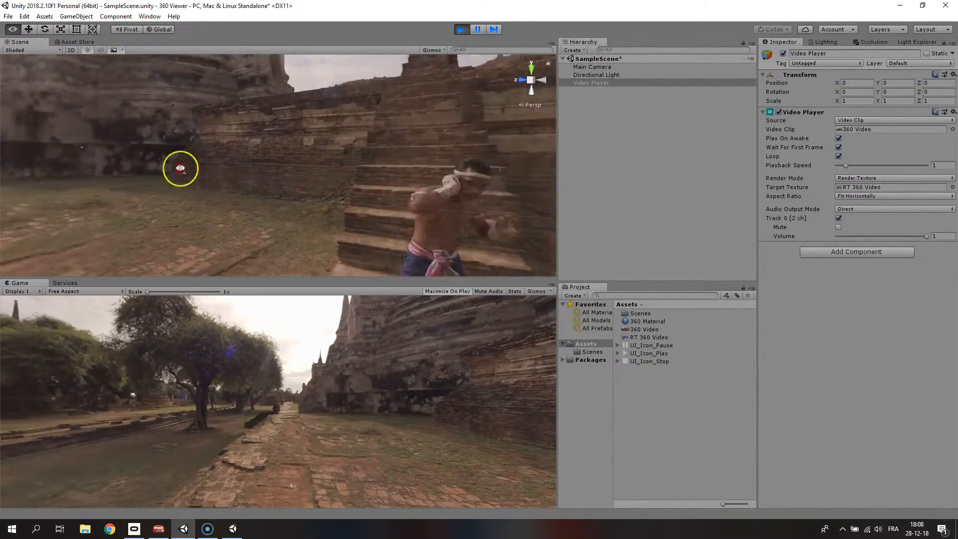
click(462, 29)
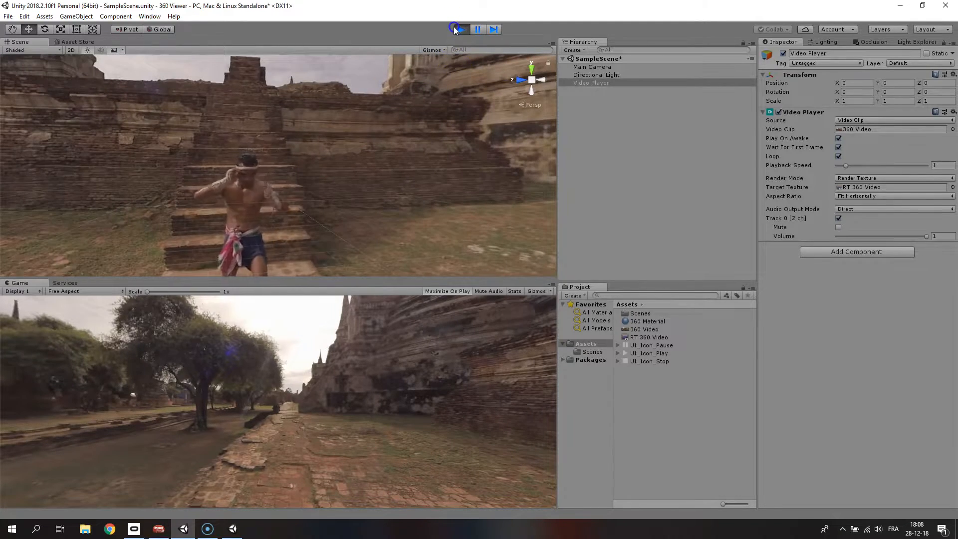
click(590, 67)
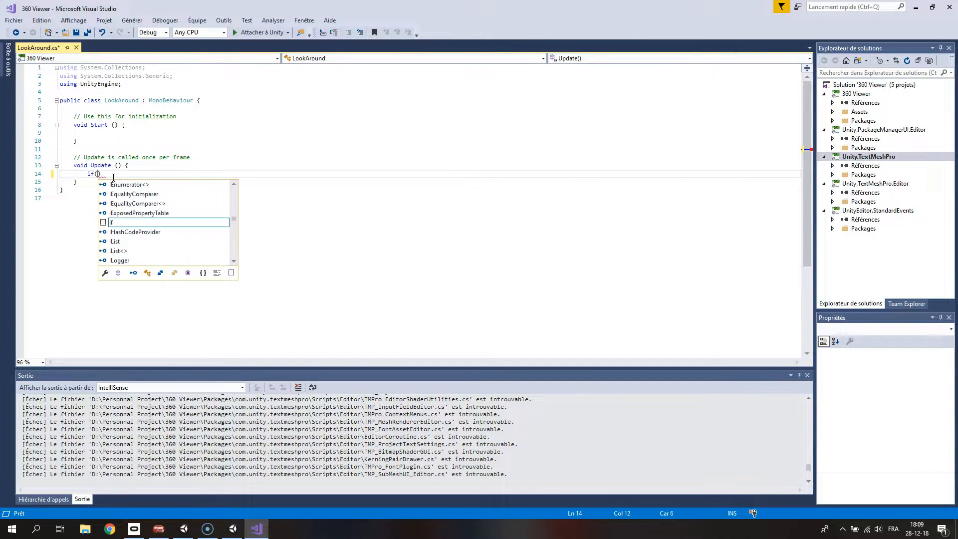
In Update, rotate the transform around Vector3.up and right from Mouse X/Y while GetMouseButton(0) is held
text(Input.)
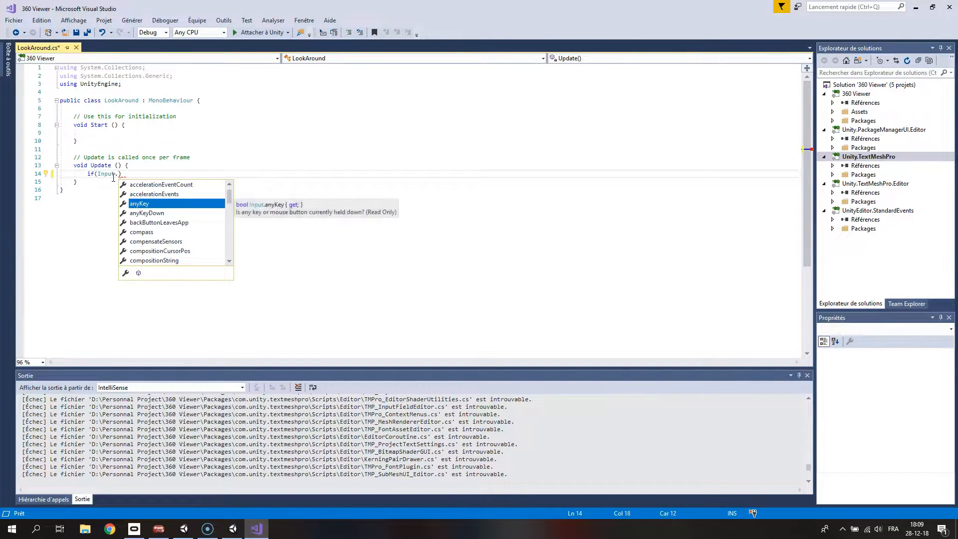
text(GetMouseButton(0))
text({)
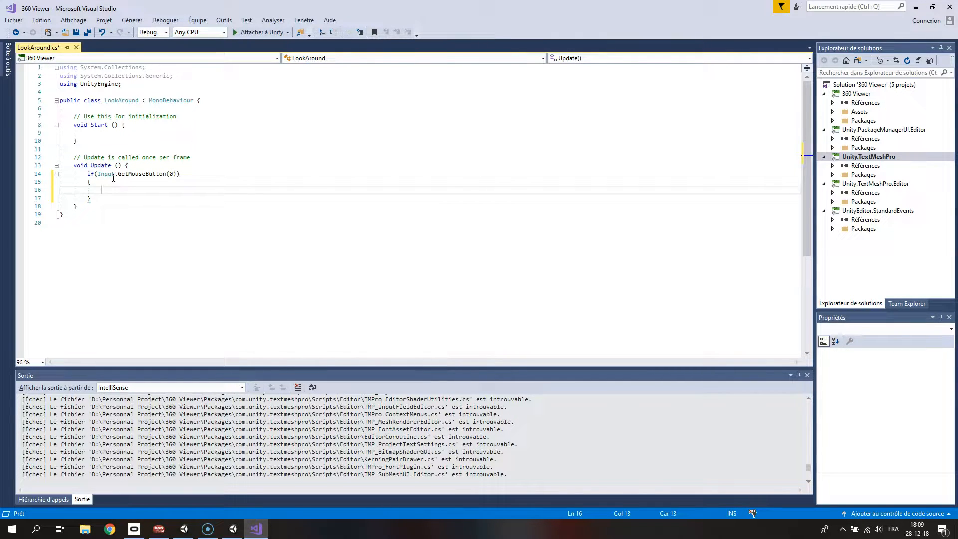
text(transform)
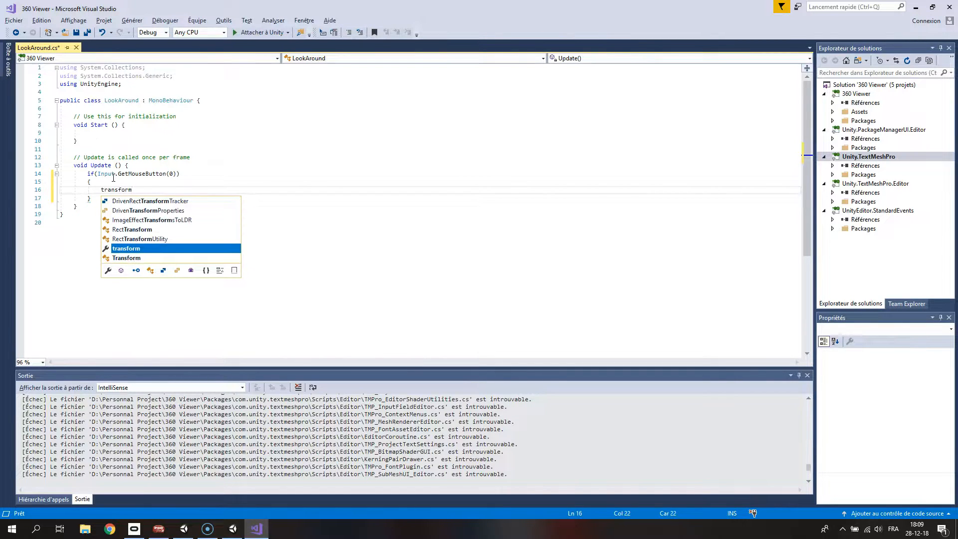
text(.rotateAround(transform.position,)
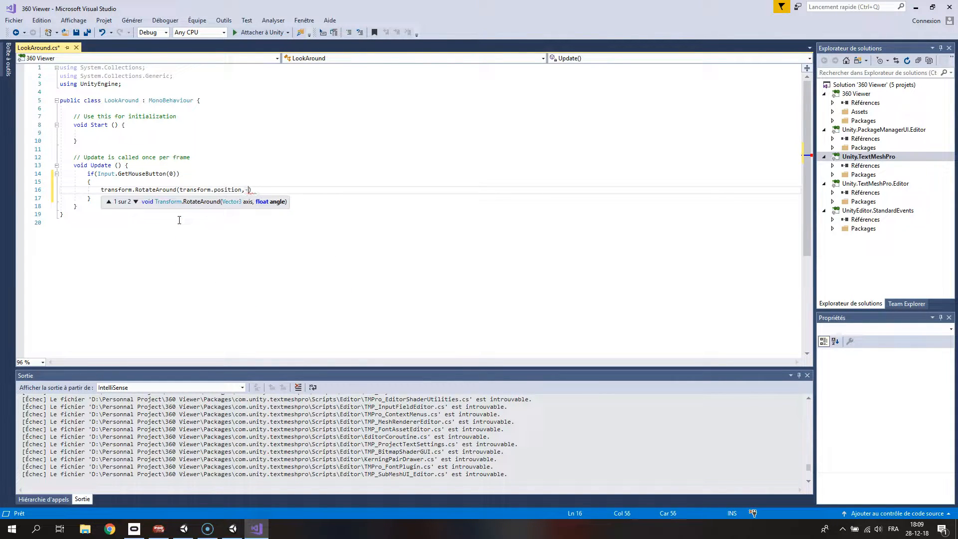
text(Vector3.up,)
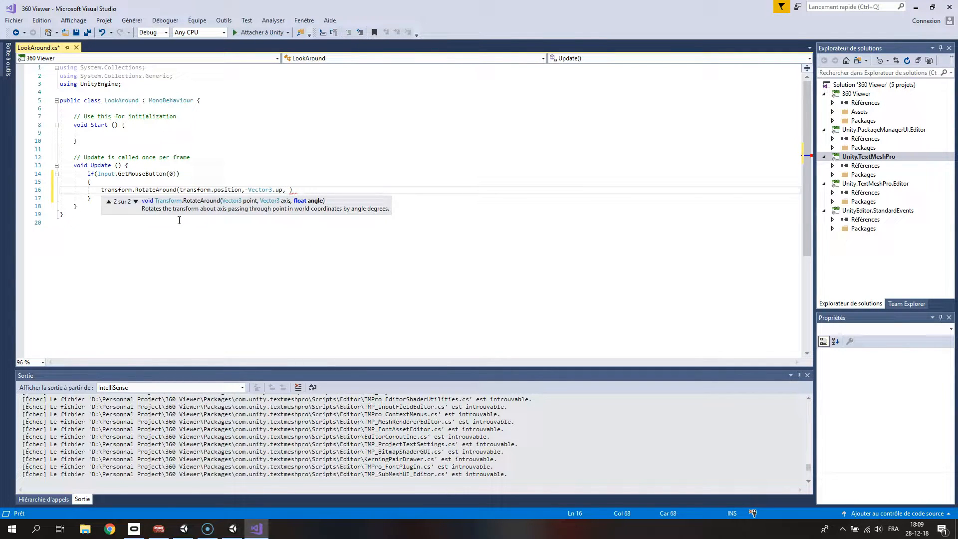
text(Input.GetAxis("Mouse X)
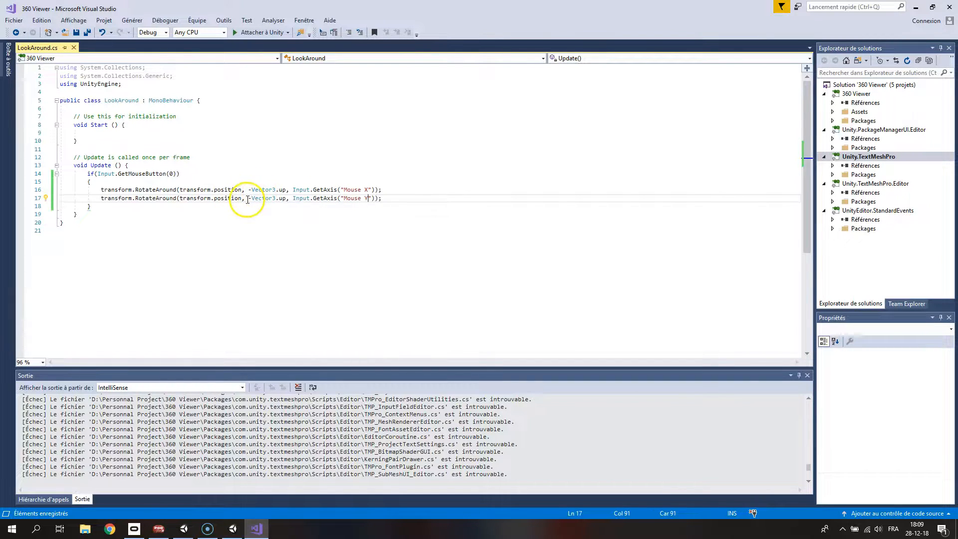
double_click(262, 197)
text(public fl)
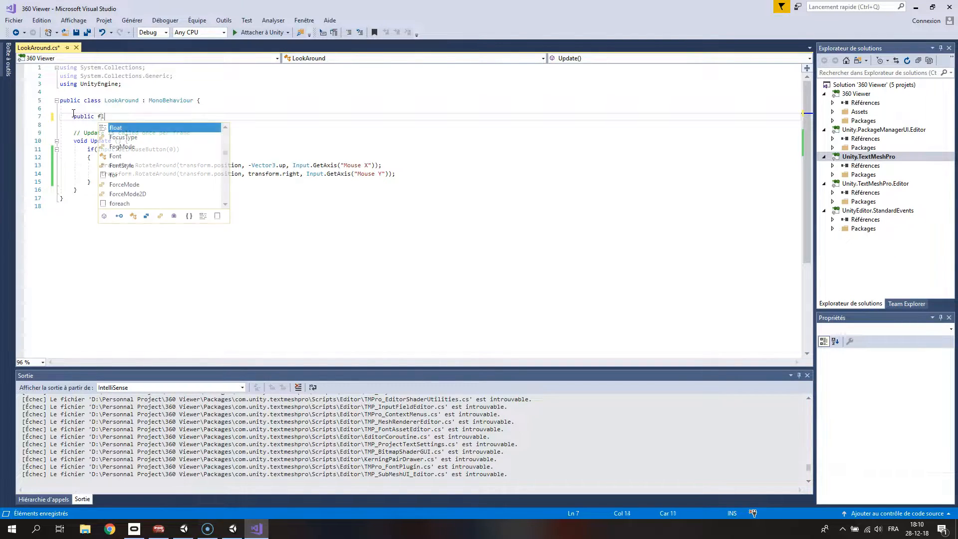
Add public float speed = 3 and multiply both rotation amounts by speed
text(oat speed = 3;)
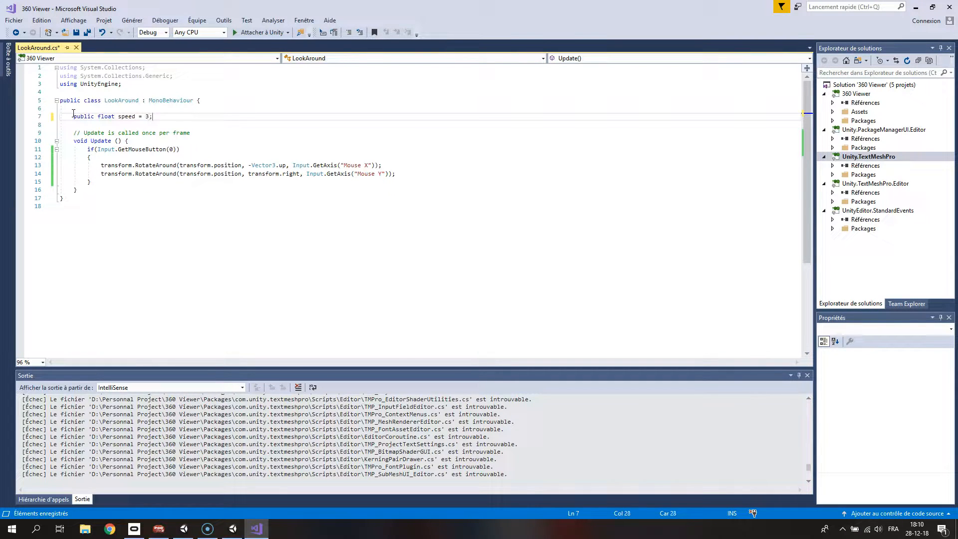
click(291, 164)
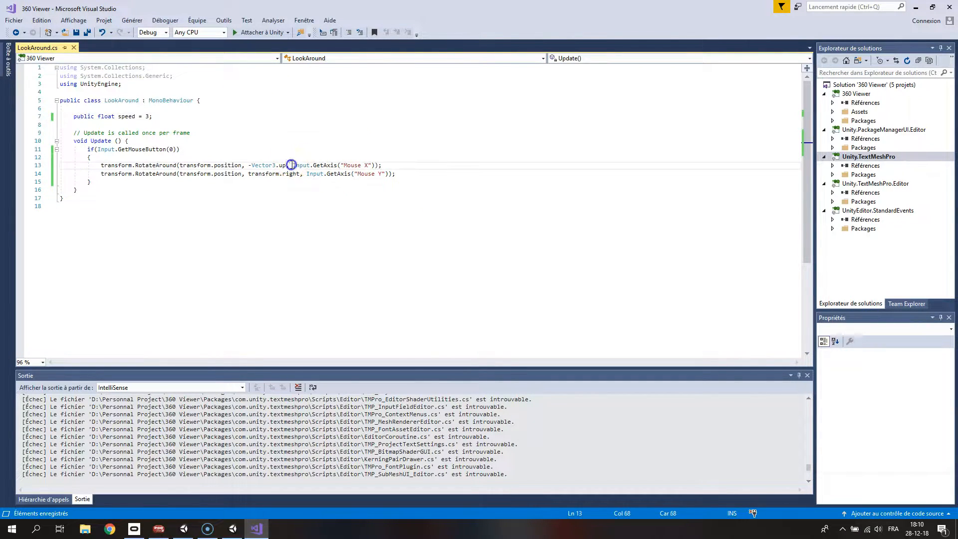
text(speed *)
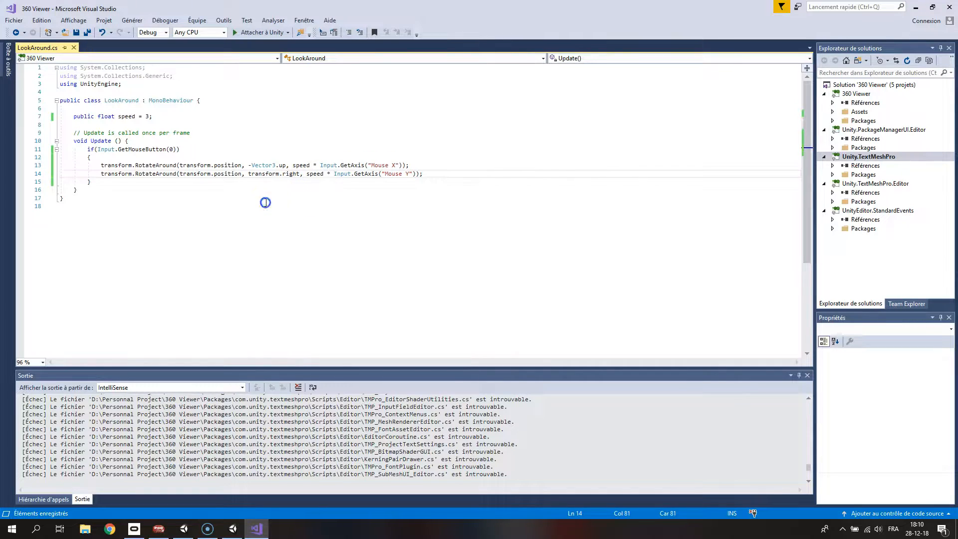
click(207, 529)
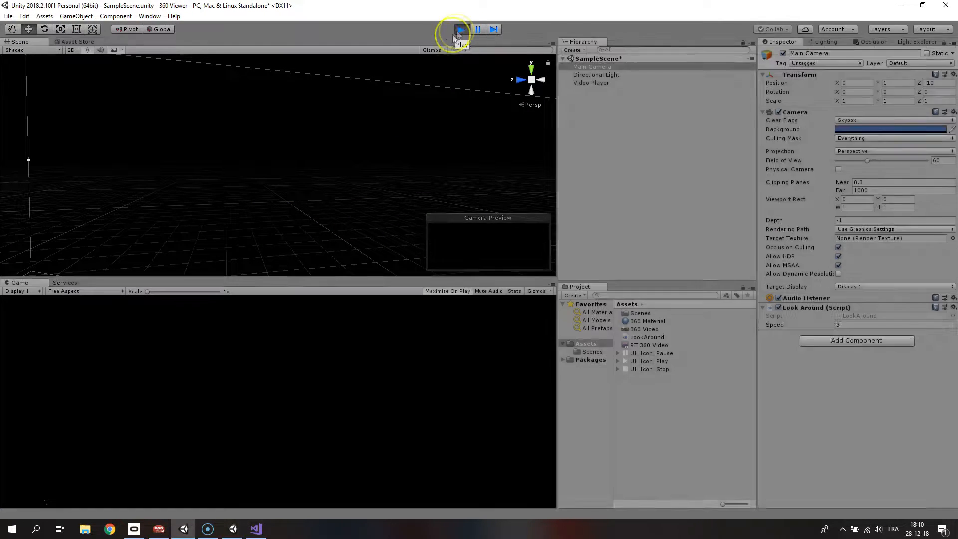
Run the scene to test mouse look, then add a new VideoManager script to the Video Player
click(460, 29)
text(VideoMana)
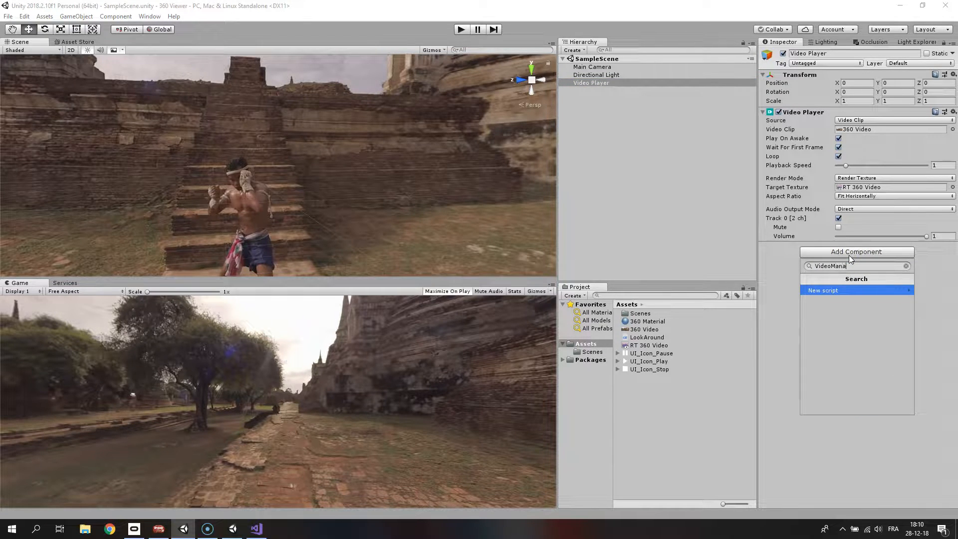
click(824, 291)
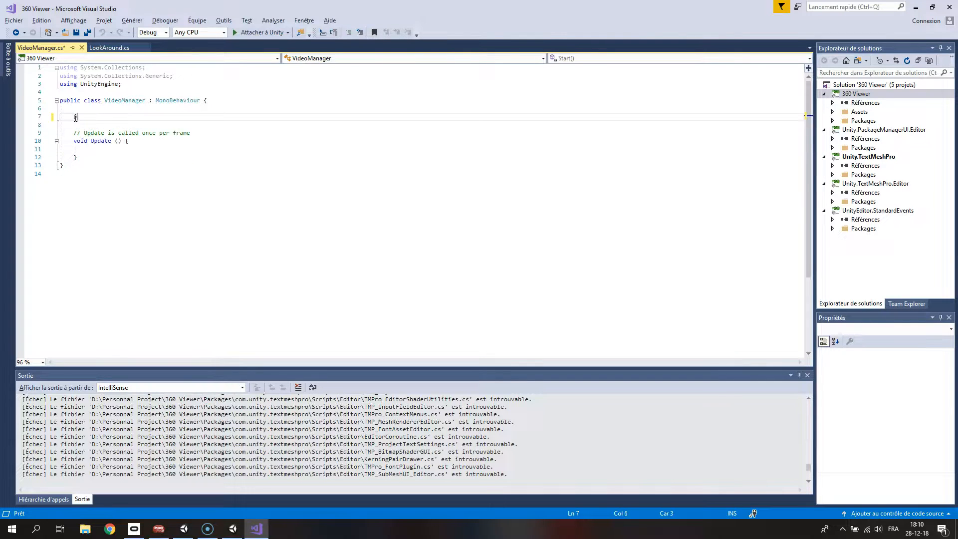
Declare a private VideoPlayer field and cache it via GetComponent in Start
text(private)
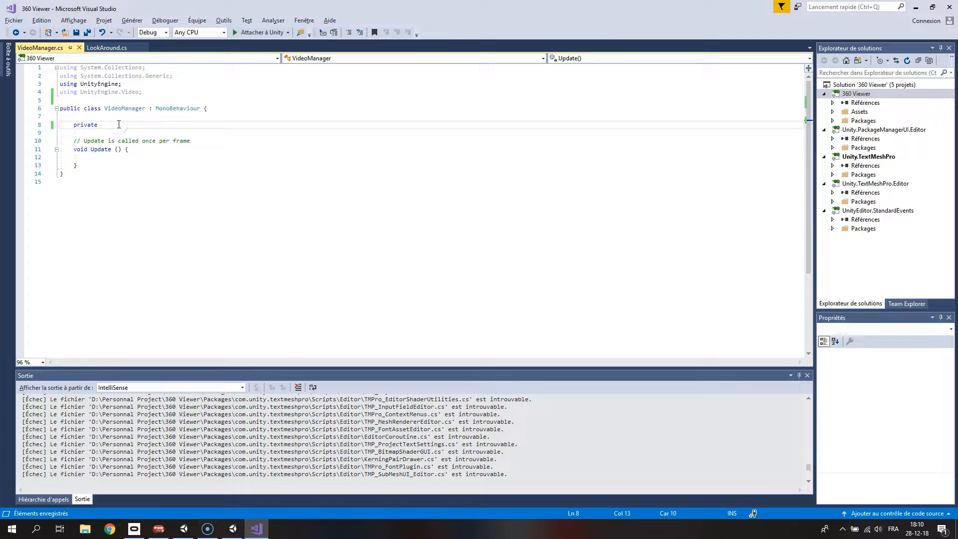
text(VideoPlayer videoPlayer;)
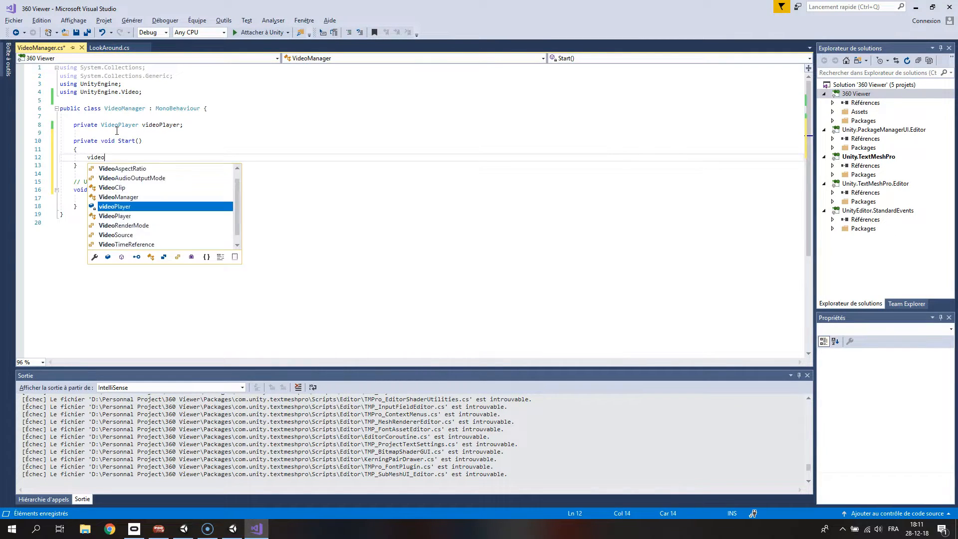
text(Player = GetComponent<VideoPlayer>();)
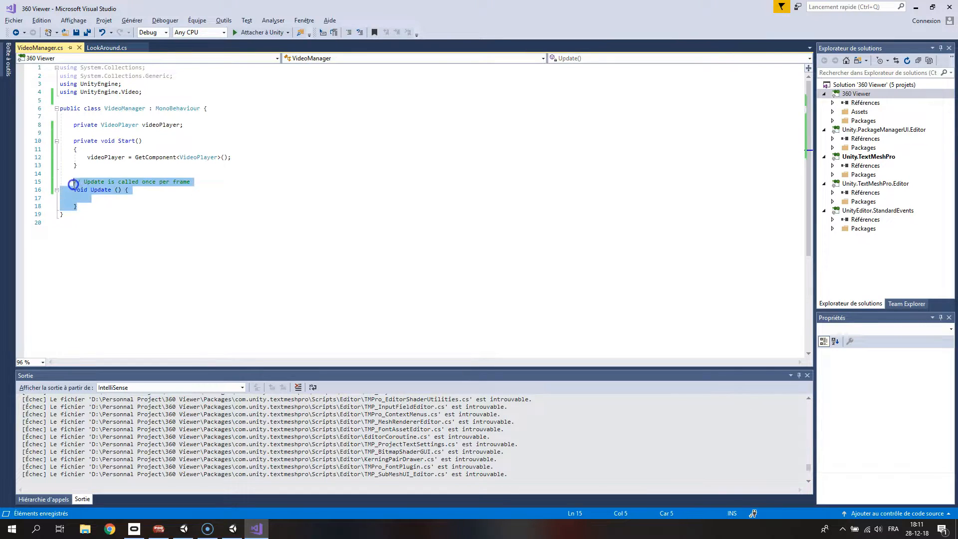
Add public Play, Pause and Stop methods calling the videoPlayer, and begin another method
text(public)
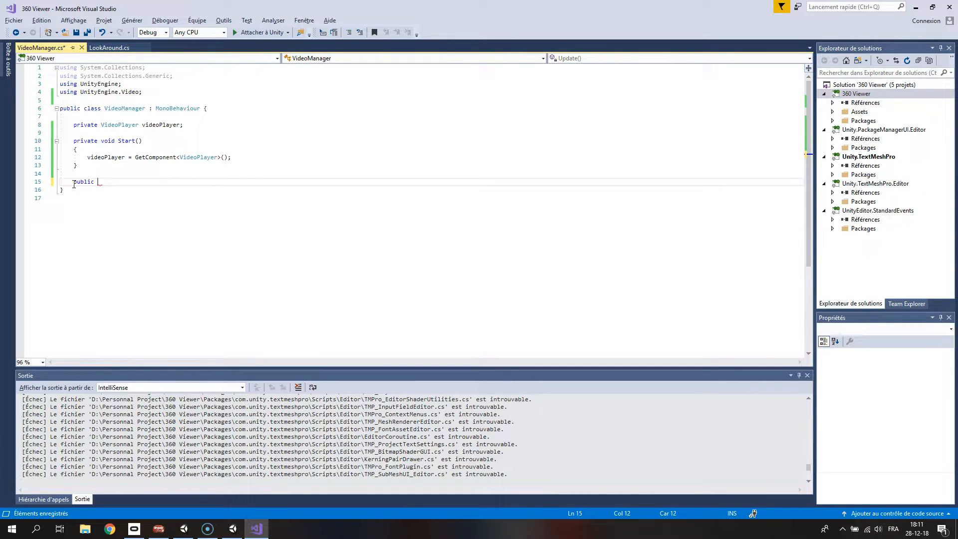
text(void Play()
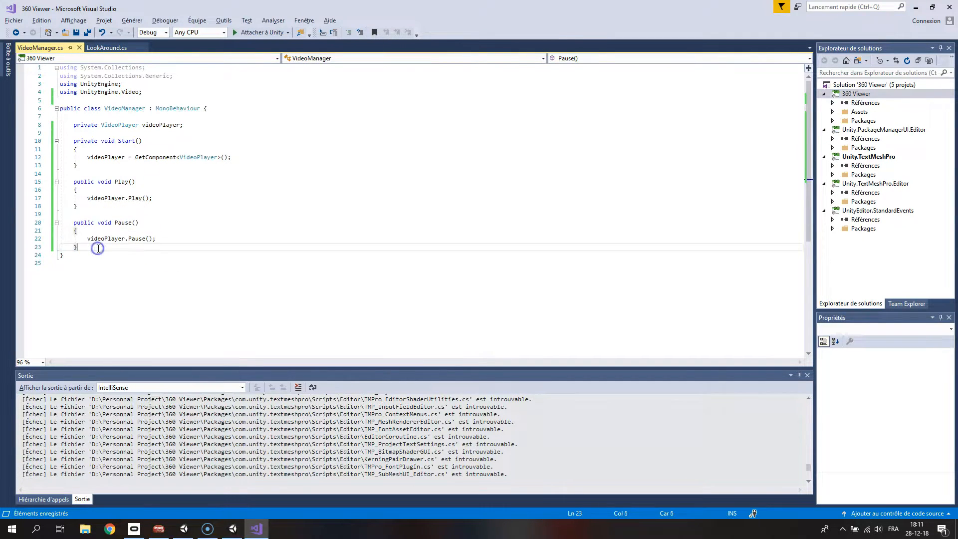
text(public void Pause())
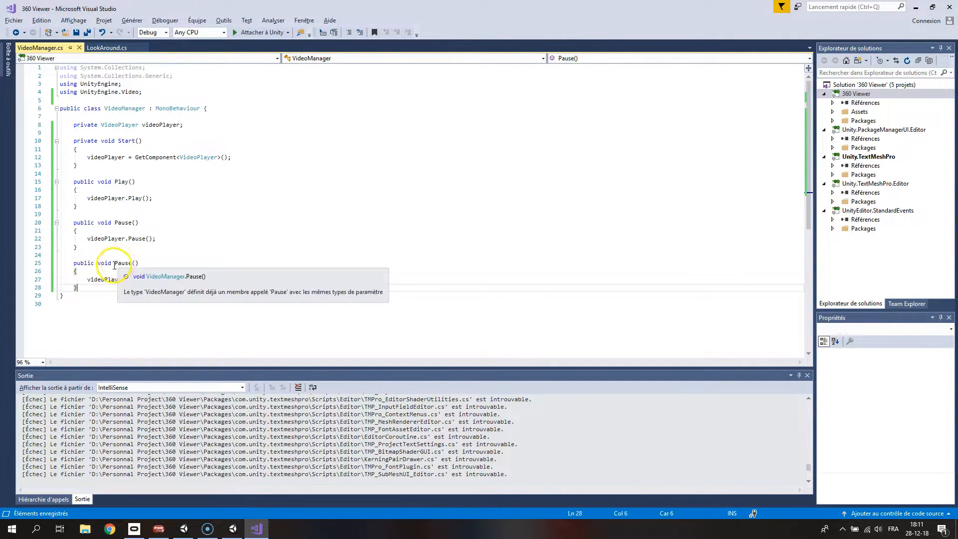
text(Stop)
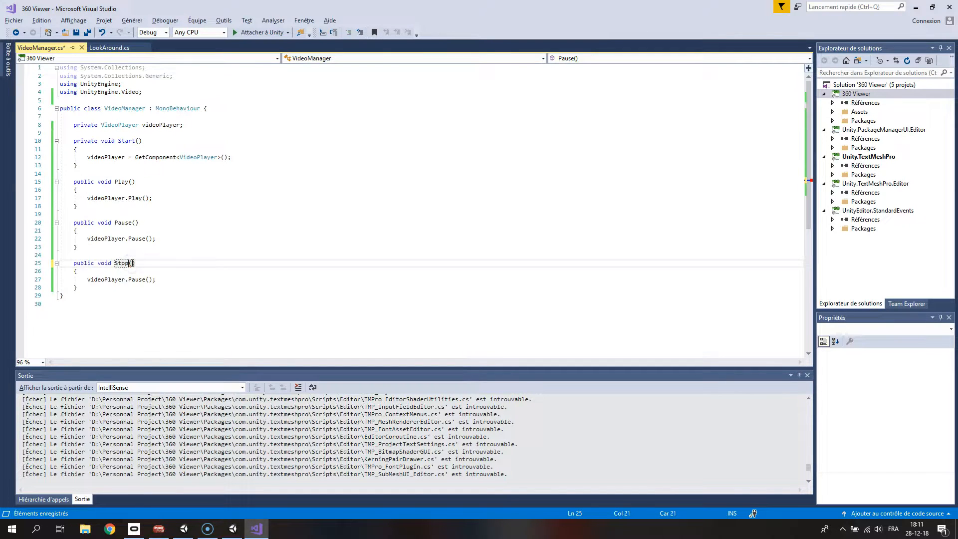
click(74, 255)
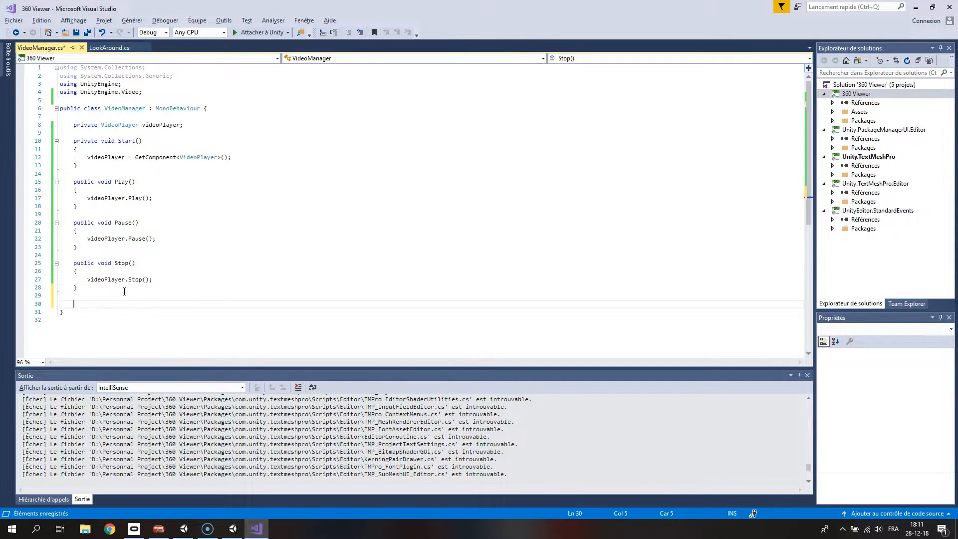
text(public void)
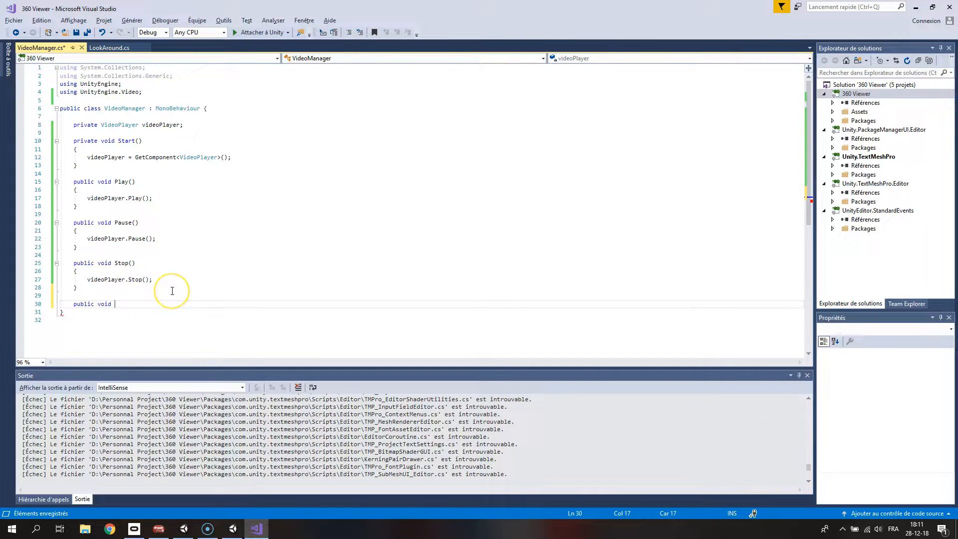
mouse_move(172, 290)
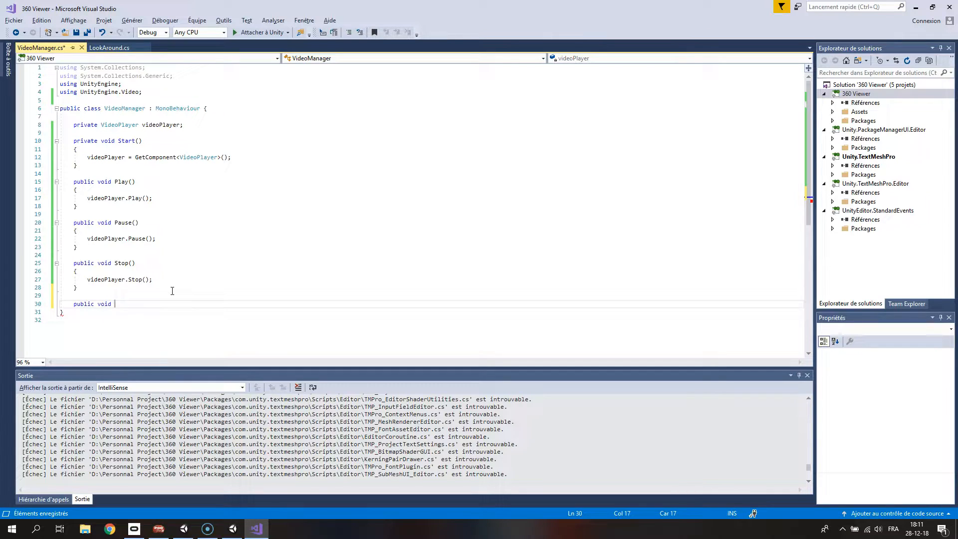
Write URLToVideo(string url) setting videoPlayer.source to URL, url, and calling Prepare() with a prepareCompleted handler
text(URL)
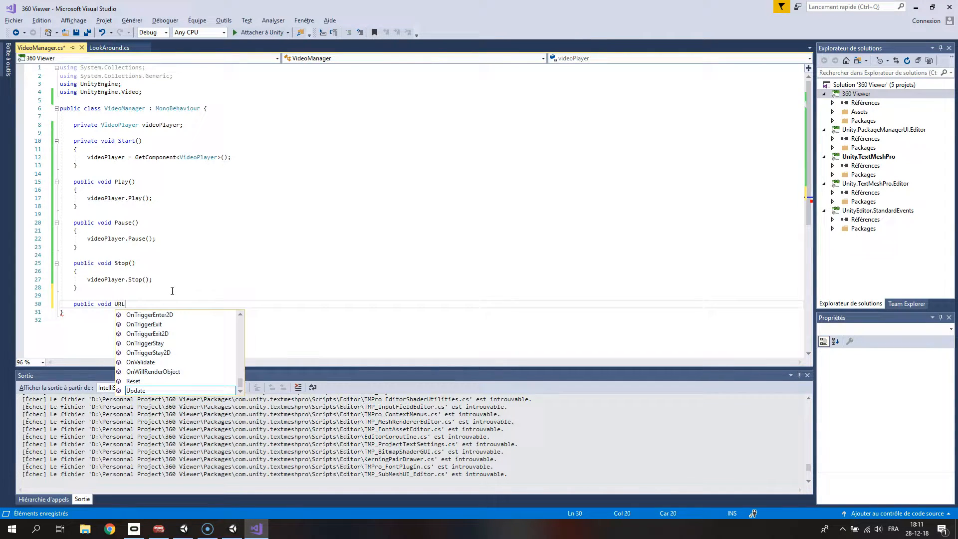
text(ToVideo(s))
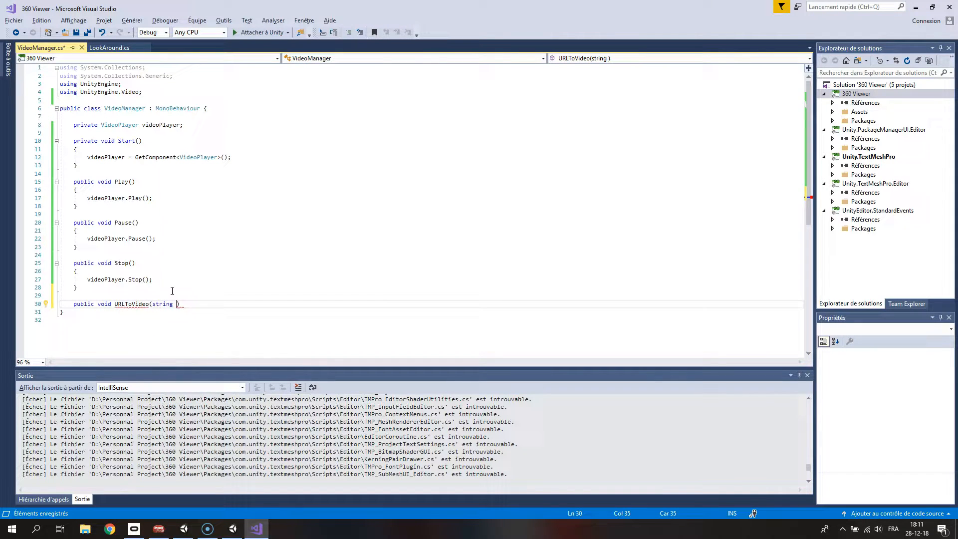
text(url))
text({)
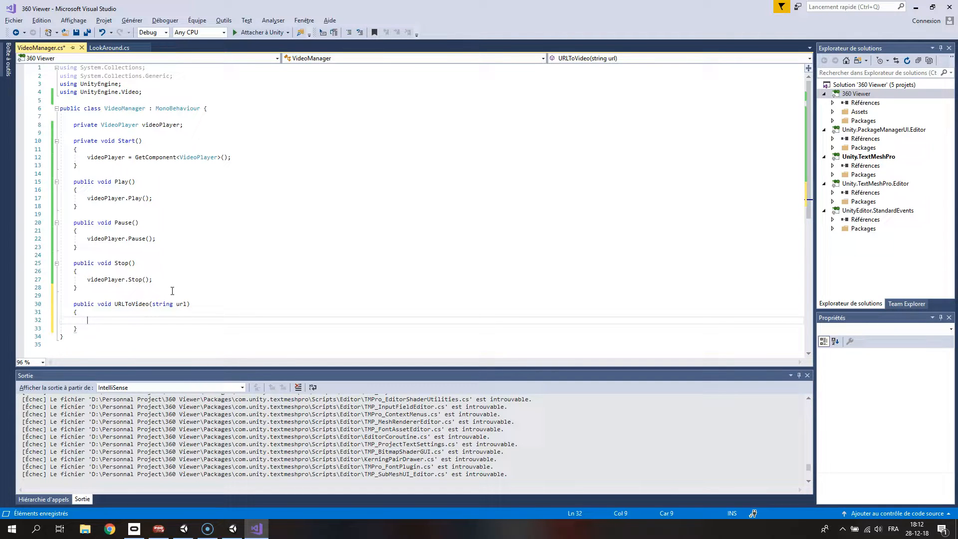
text(videoPlayer)
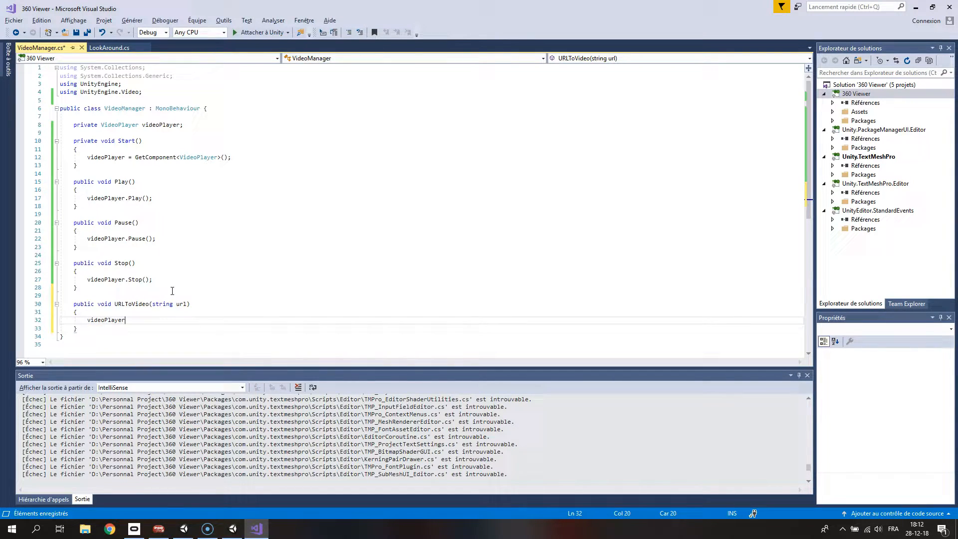
text(.source = VideoSource.Url;)
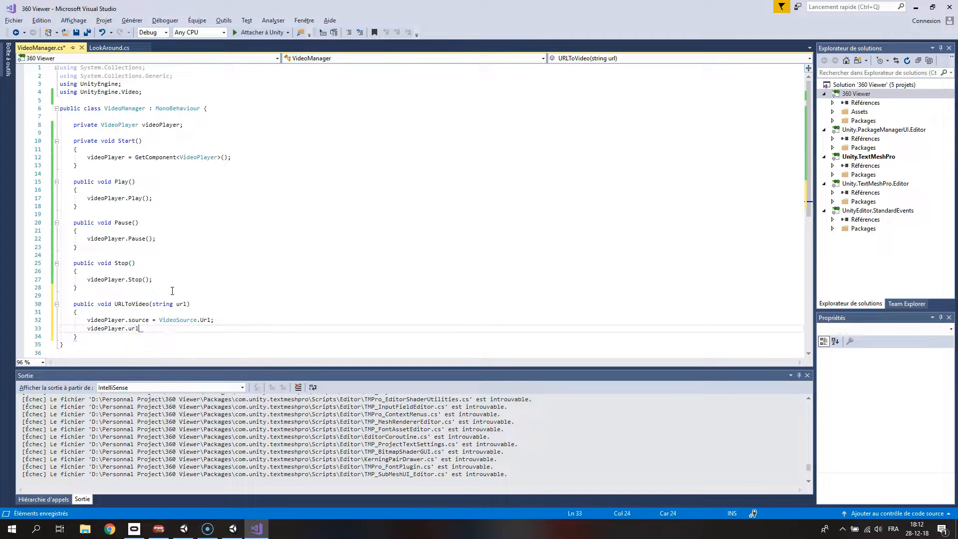
text(= url;)
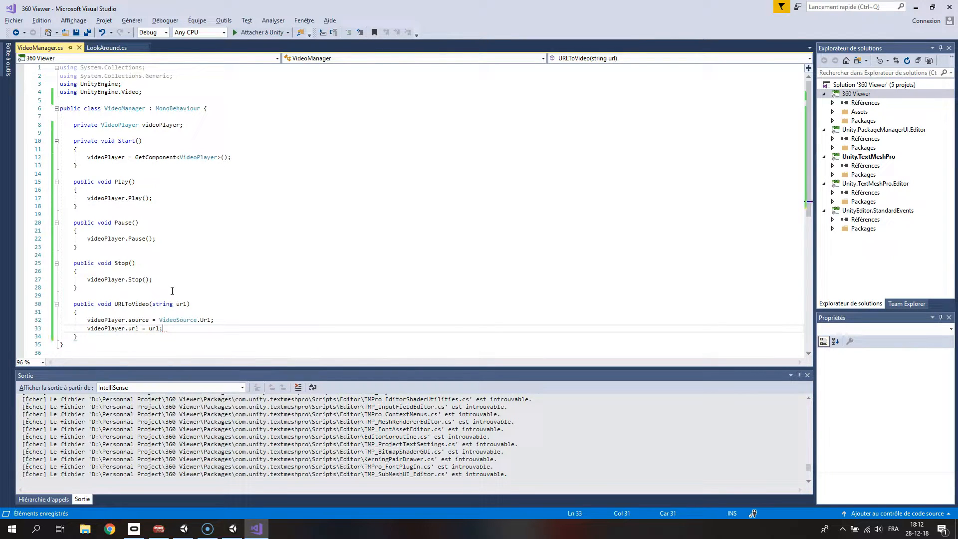
text(videoPlayer.Prepare();)
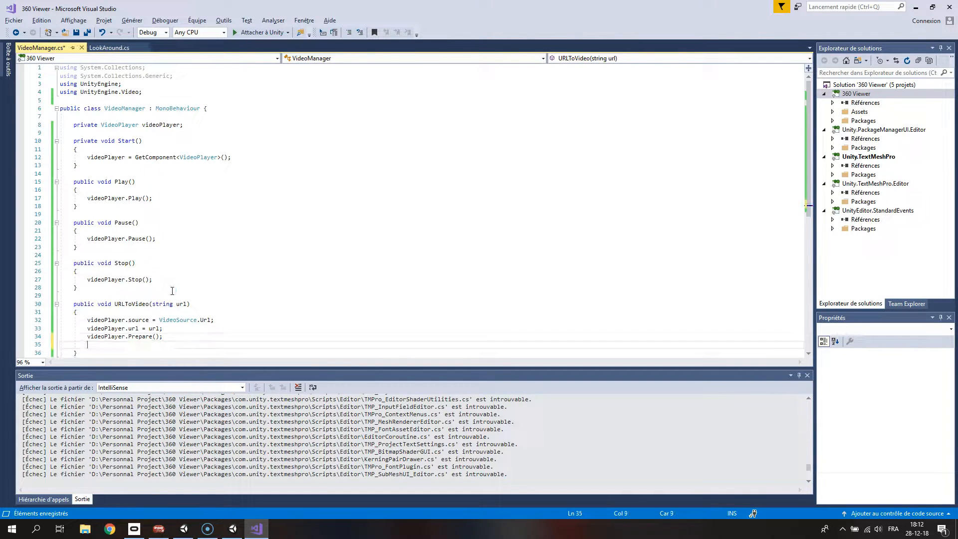
mouse_move(155, 328)
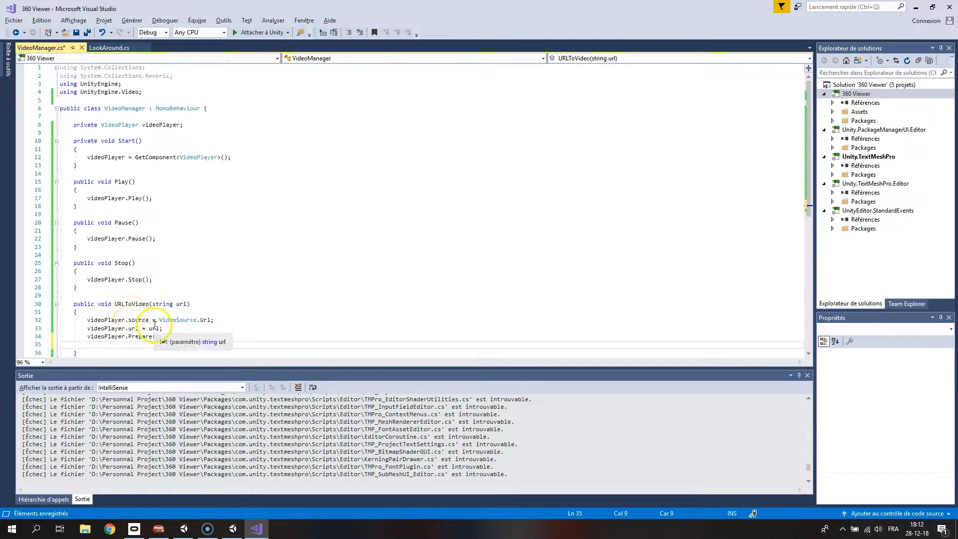
text(videoPlayer.prepareCompleted += VideoPlayer_prepareCompleted;)
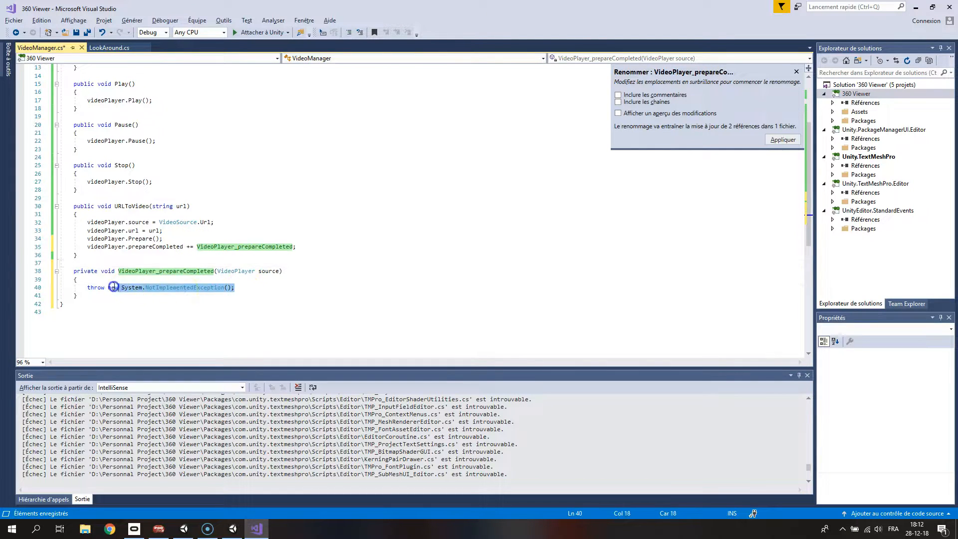
Replace the generated handler's placeholder exception with a call to Play()
click(129, 249)
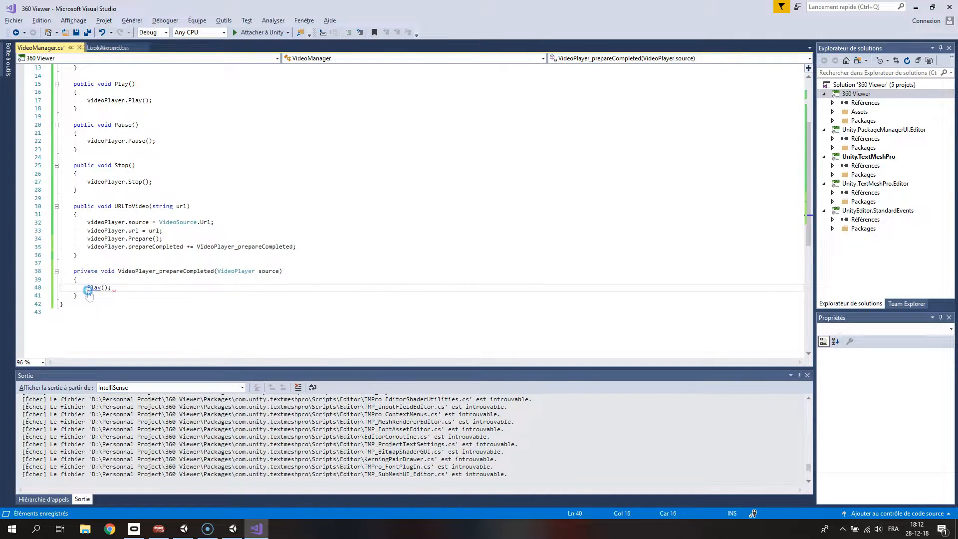
scroll(up, 3)
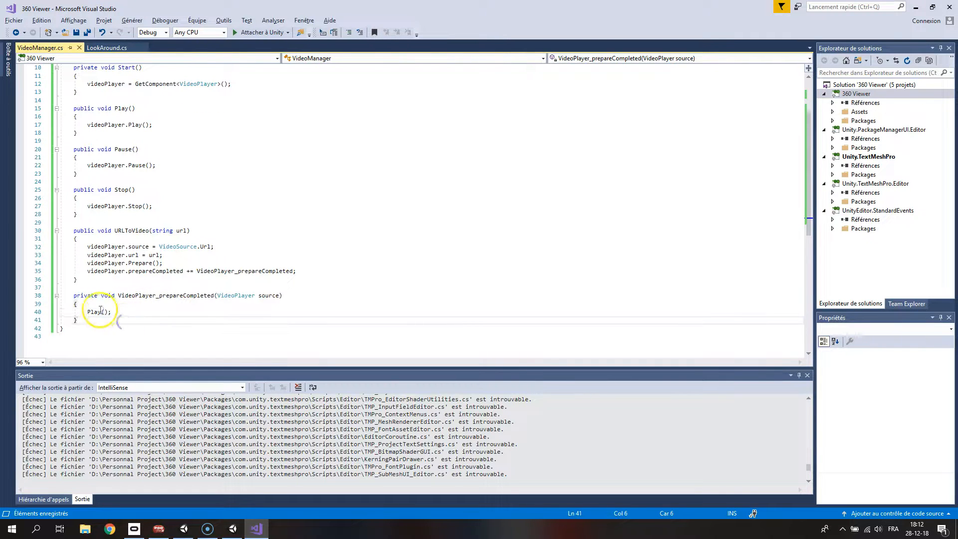
scroll(up, 3)
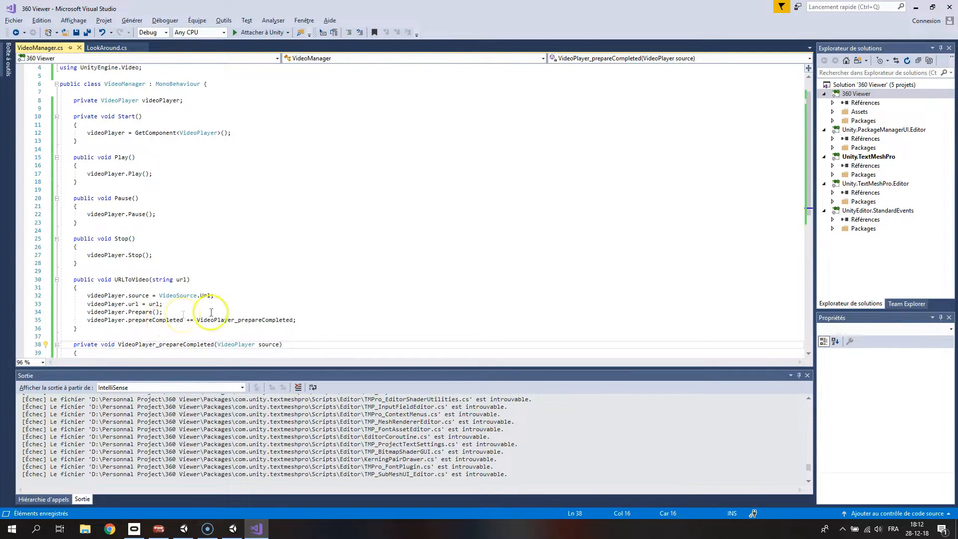
Create a Canvas with a UI Button inside it
click(208, 529)
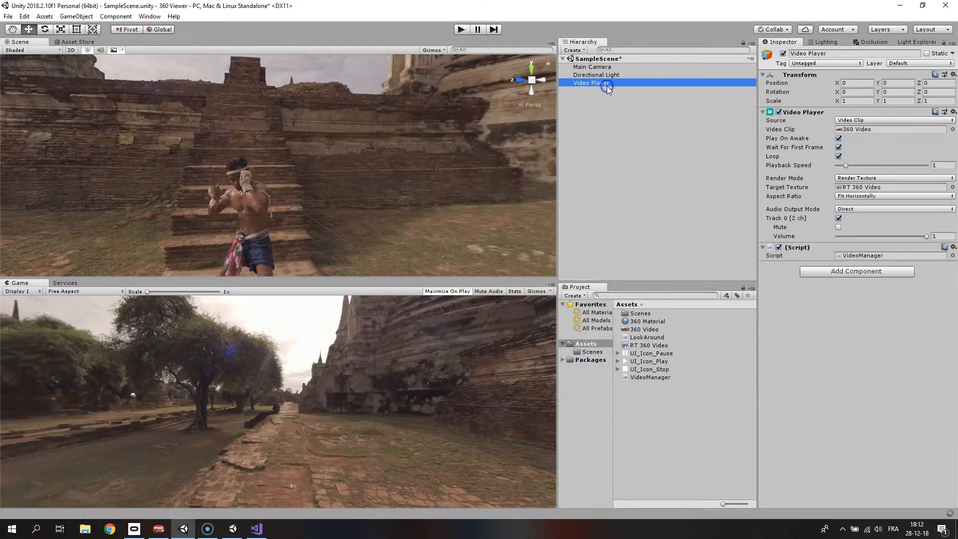
mouse_move(586, 102)
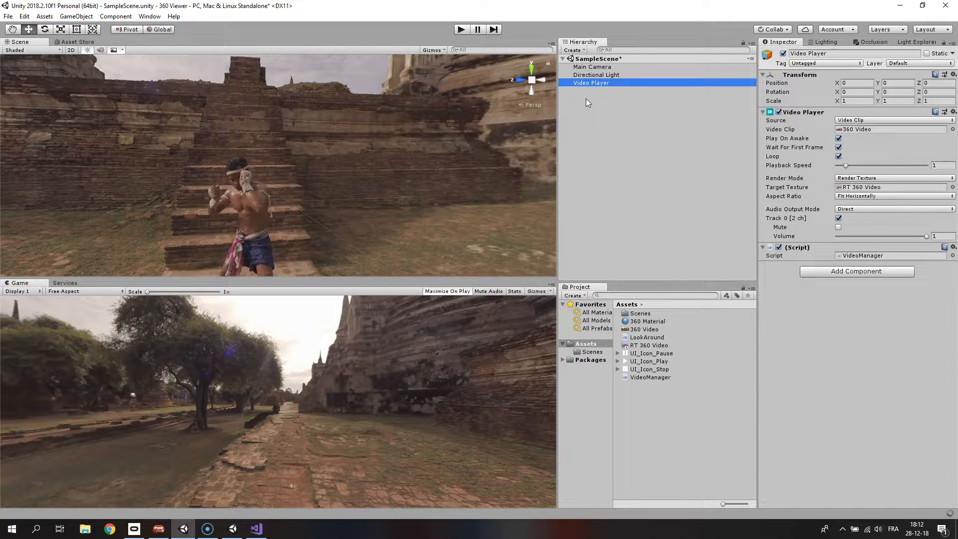
click(578, 107)
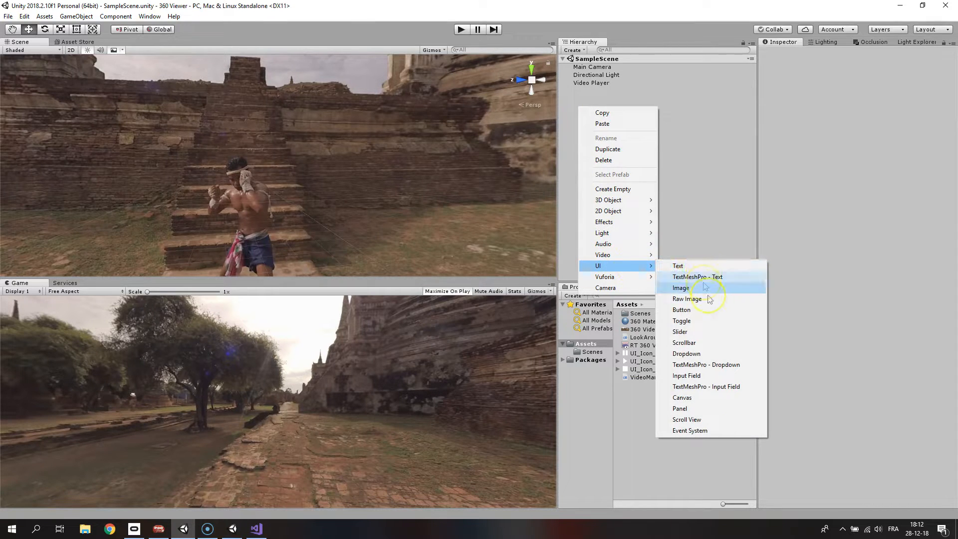
mouse_move(684, 342)
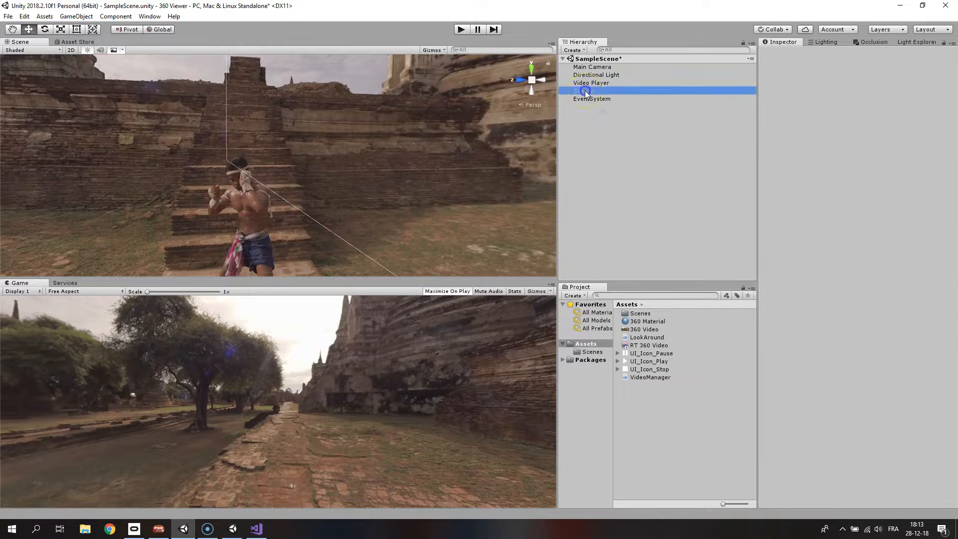
click(584, 91)
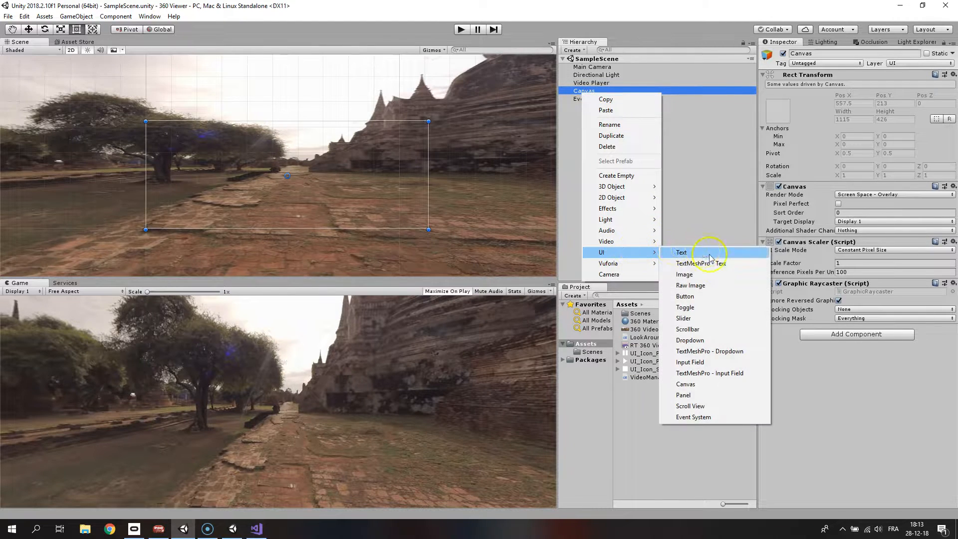
click(685, 297)
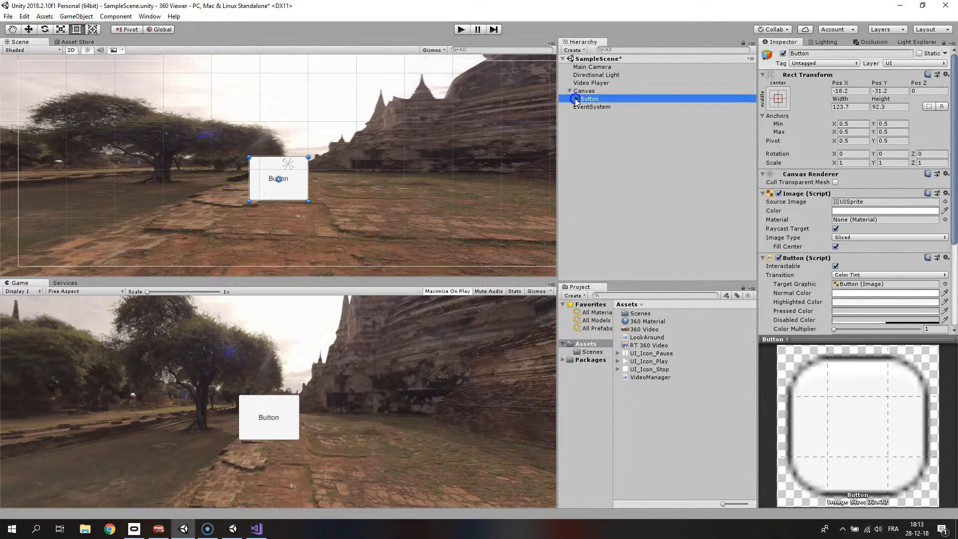
Duplicate the button to three and arrange them in a row near the bottom
click(575, 116)
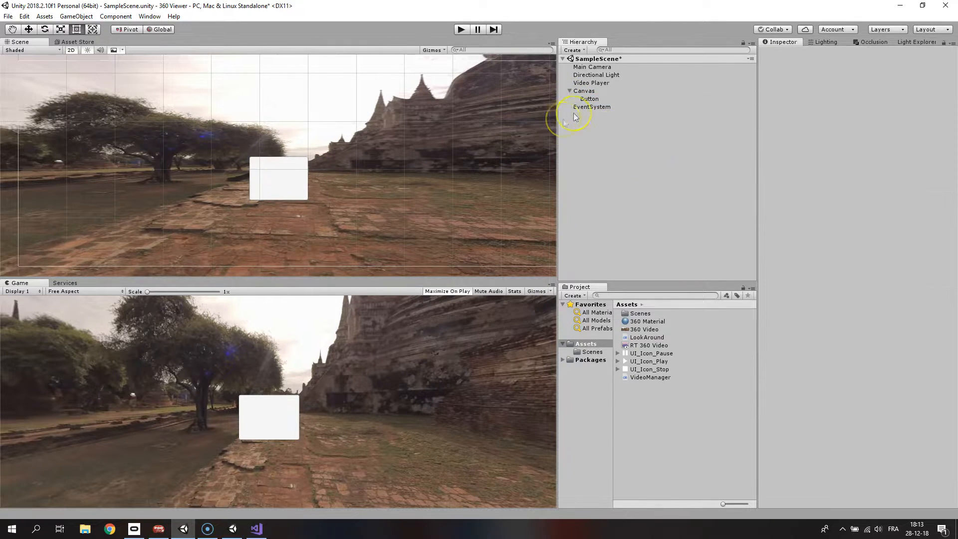
click(589, 98)
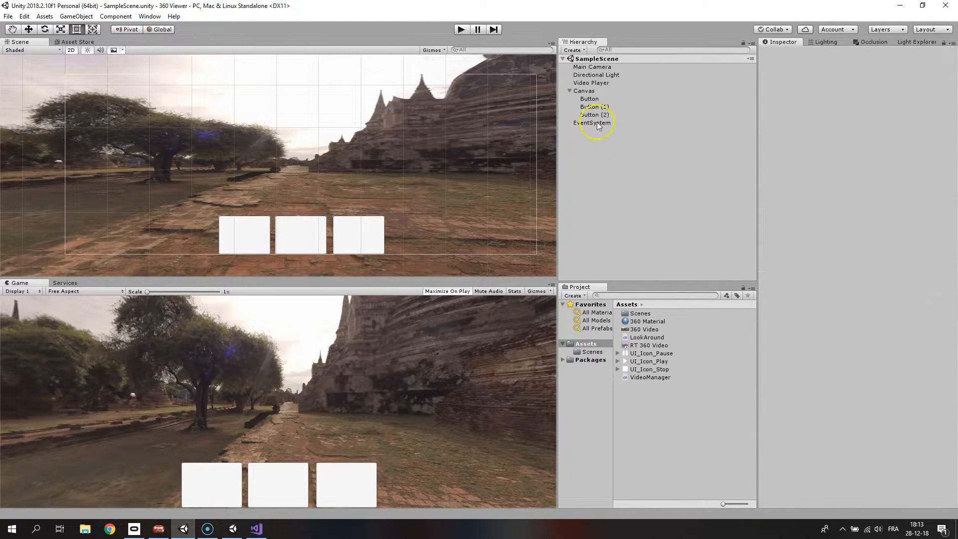
click(589, 98)
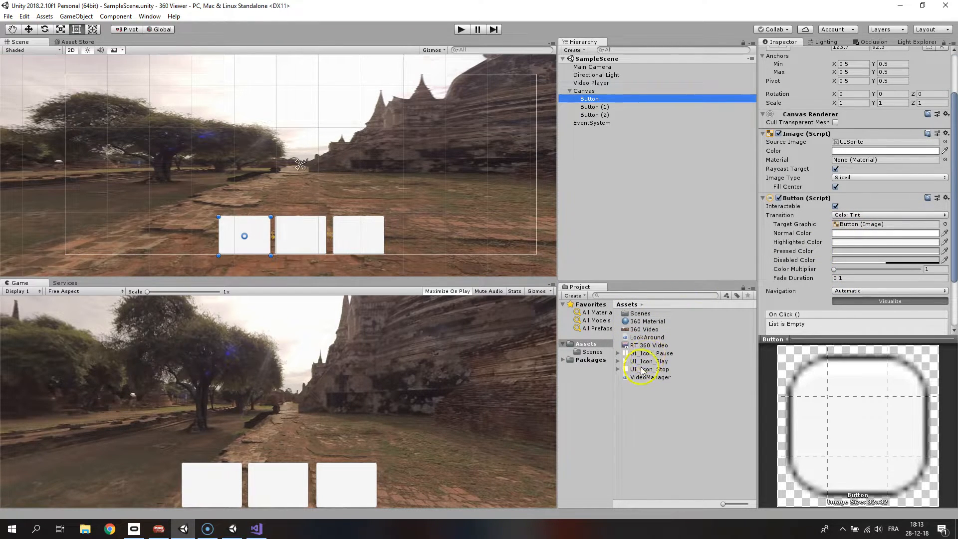
Assign UI_Icon_Play, UI_Icon_Pause and UI_Icon_Stop as the three buttons' source images
click(649, 361)
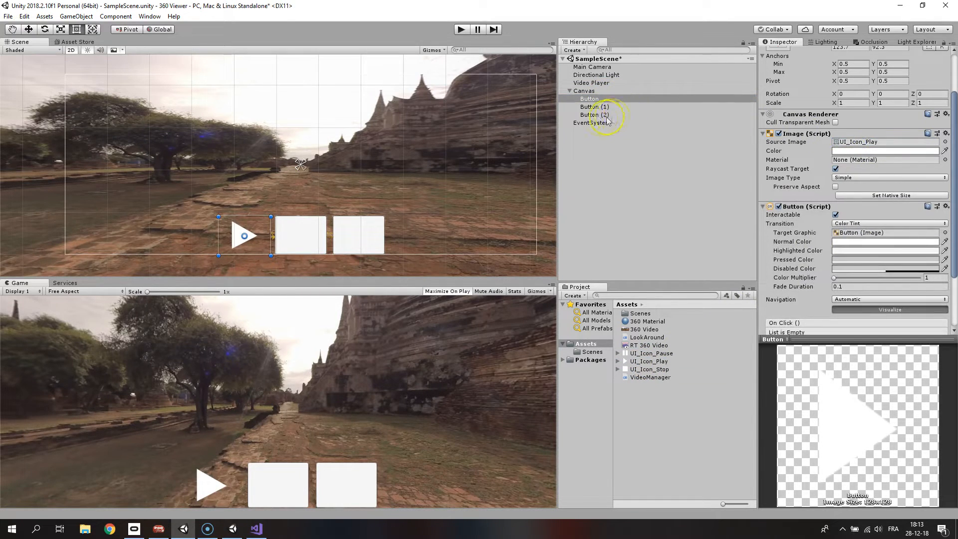
click(594, 106)
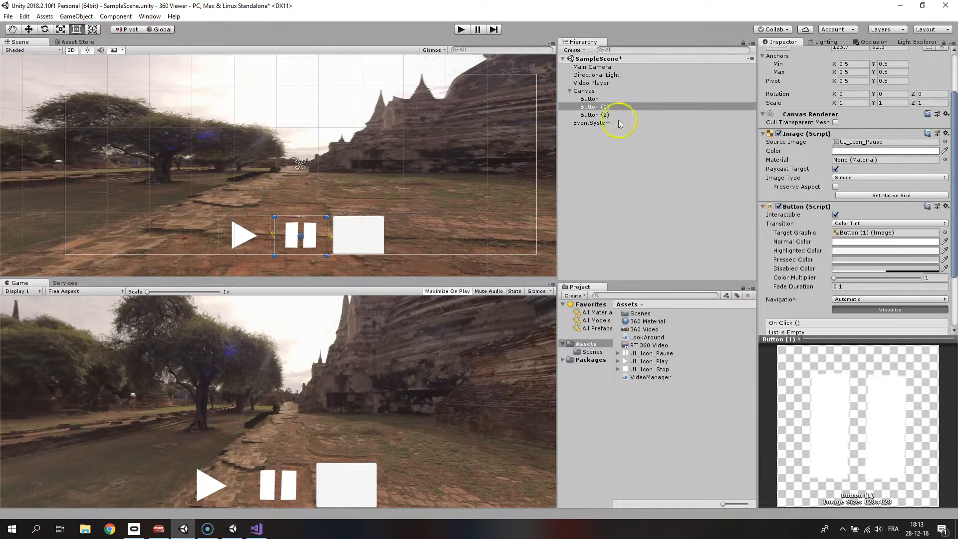
click(594, 115)
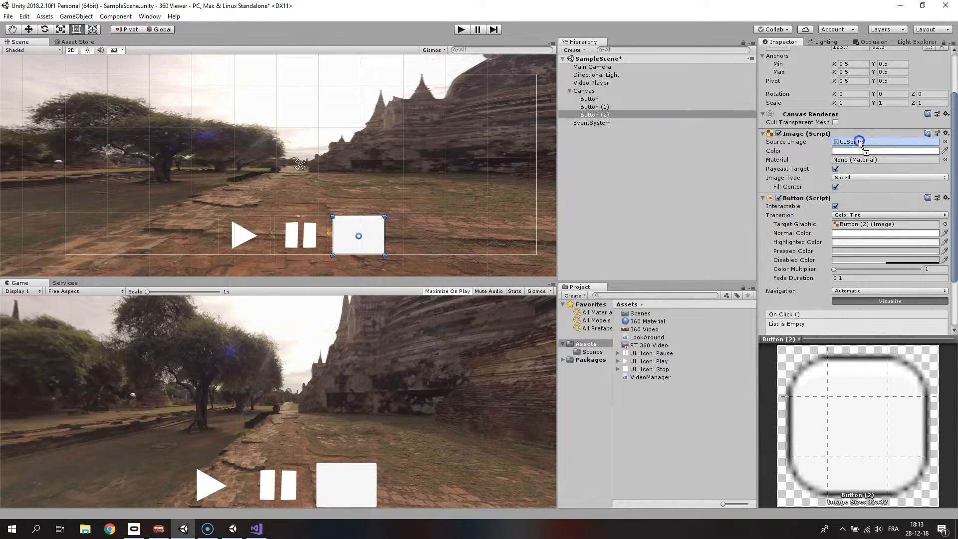
click(589, 99)
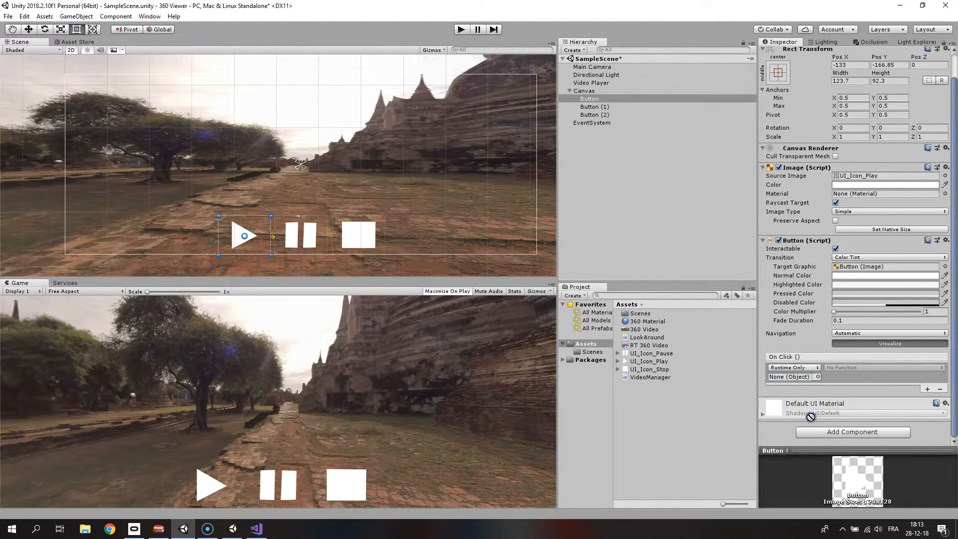
Wire the play button's click to VideoManager.Play and the second button to Pause
click(884, 367)
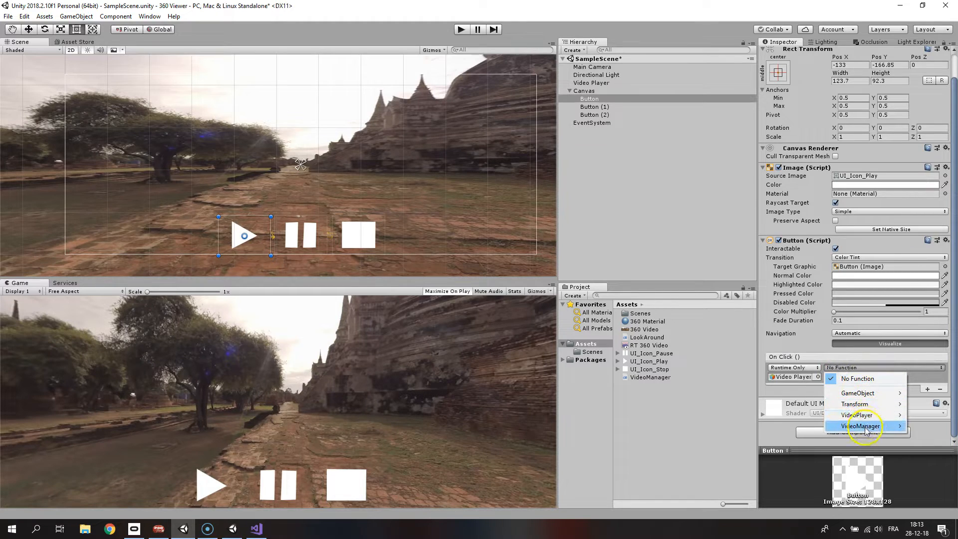
click(861, 426)
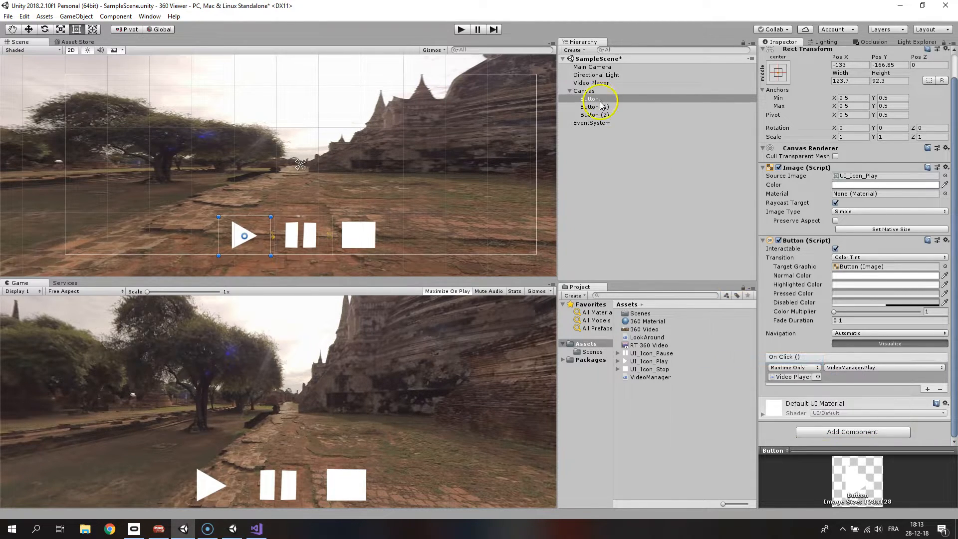
click(594, 106)
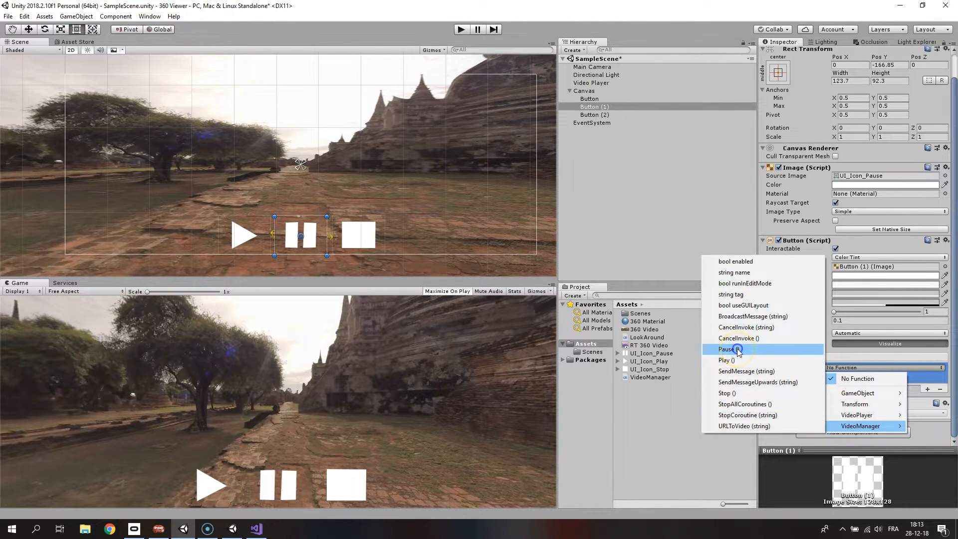
Add an on-click event entry to the stop button, Button (2)
click(594, 115)
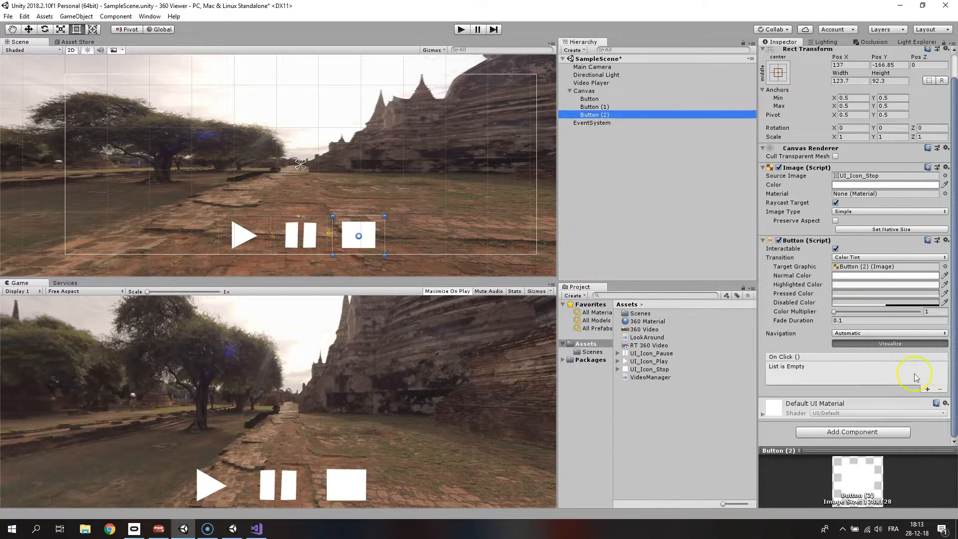
click(927, 389)
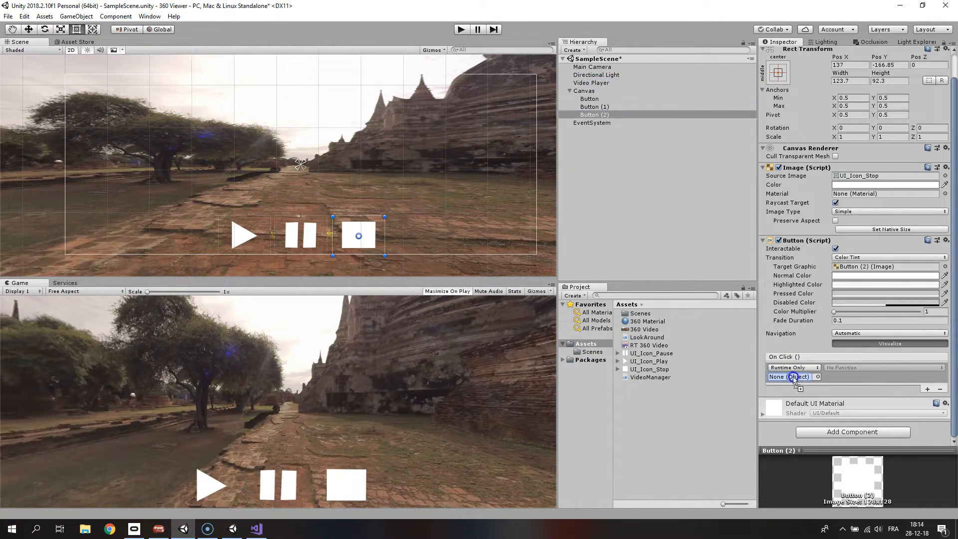
click(859, 425)
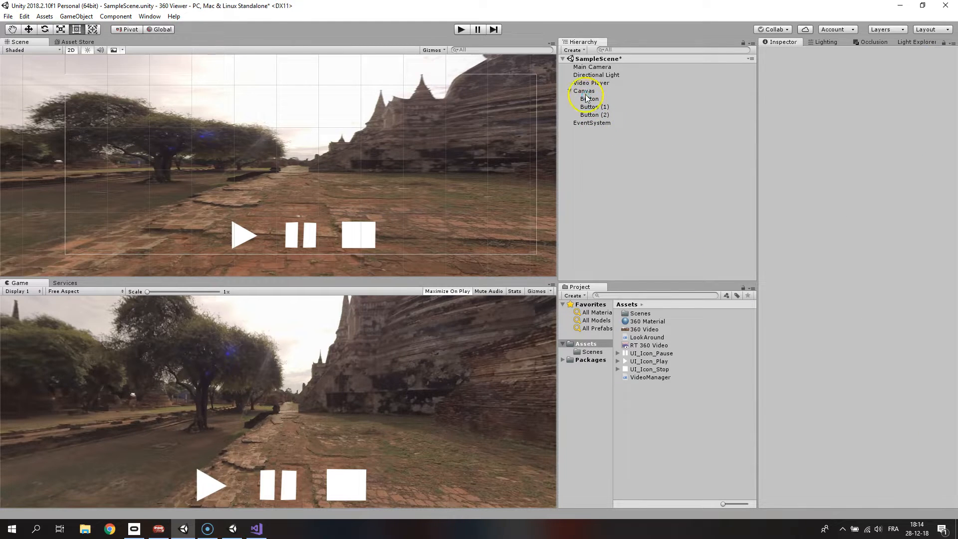
Add a UI Input Field under the Canvas above the playback buttons
right_click(584, 91)
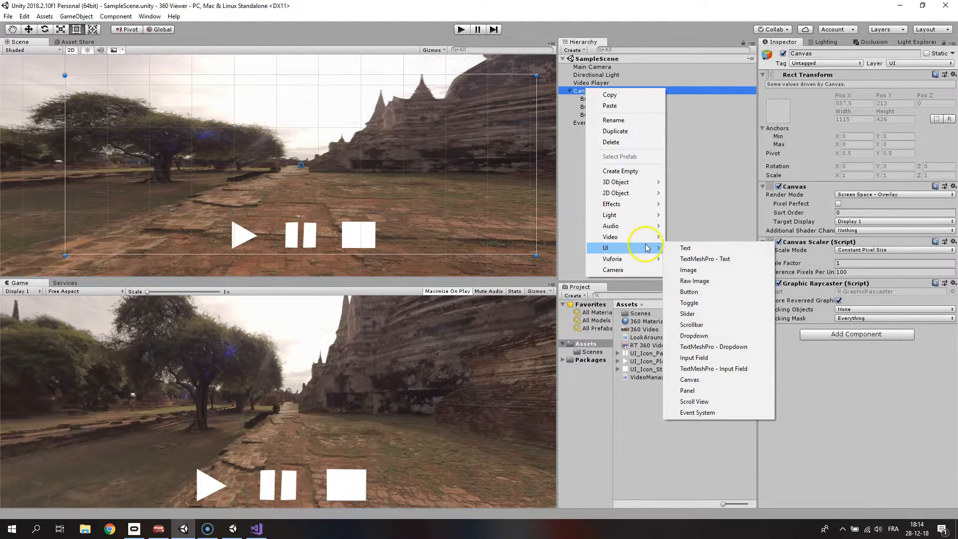
mouse_move(695, 357)
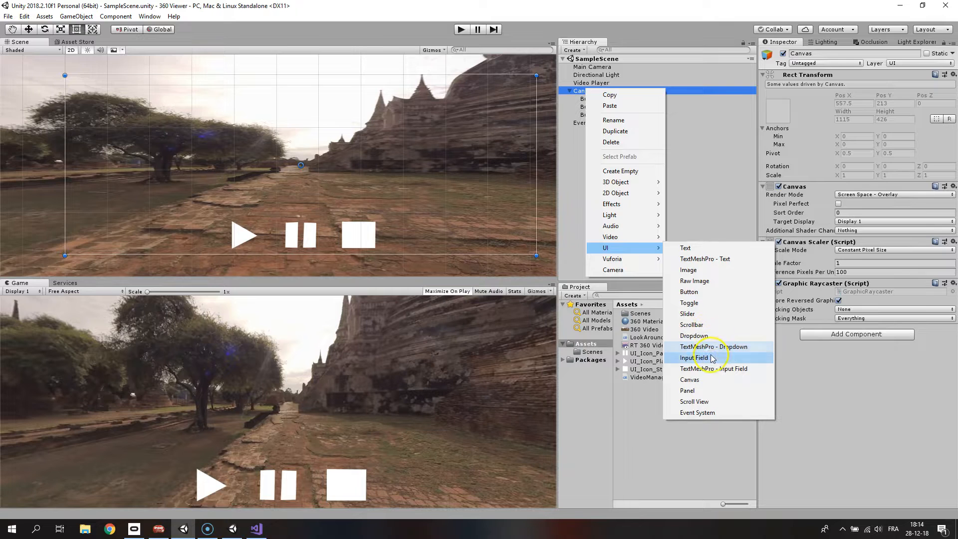
click(694, 358)
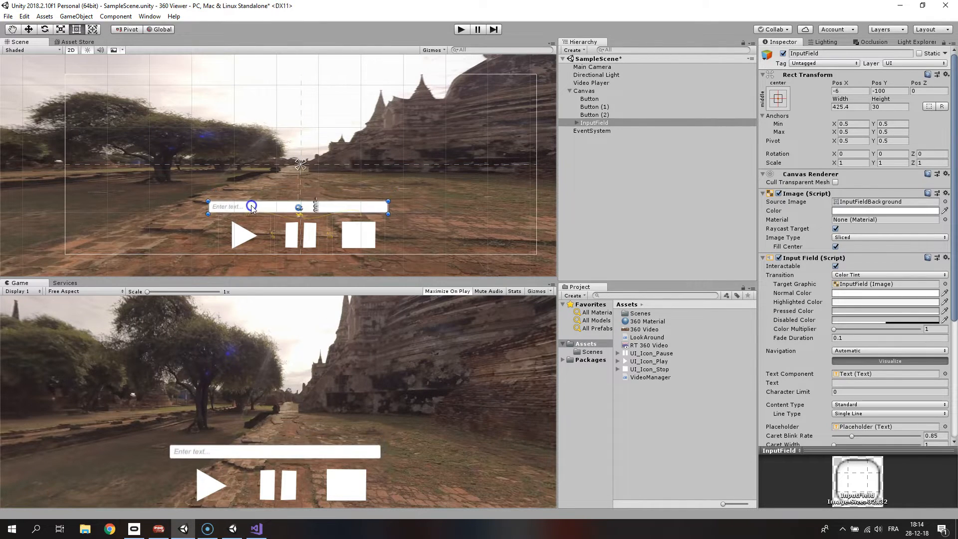
click(596, 141)
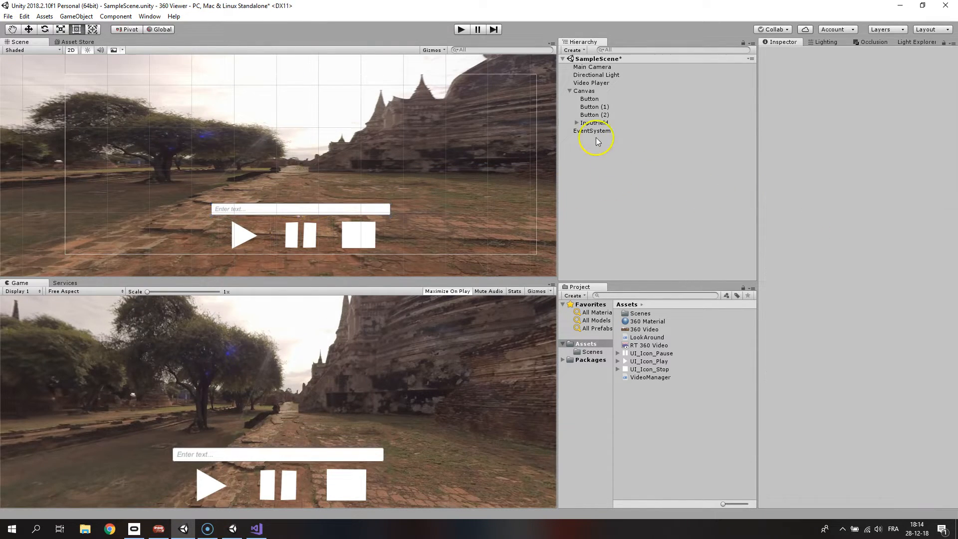
Wire the InputField's On End Edit event to VideoManager.URLToVideo on Video Player
click(593, 121)
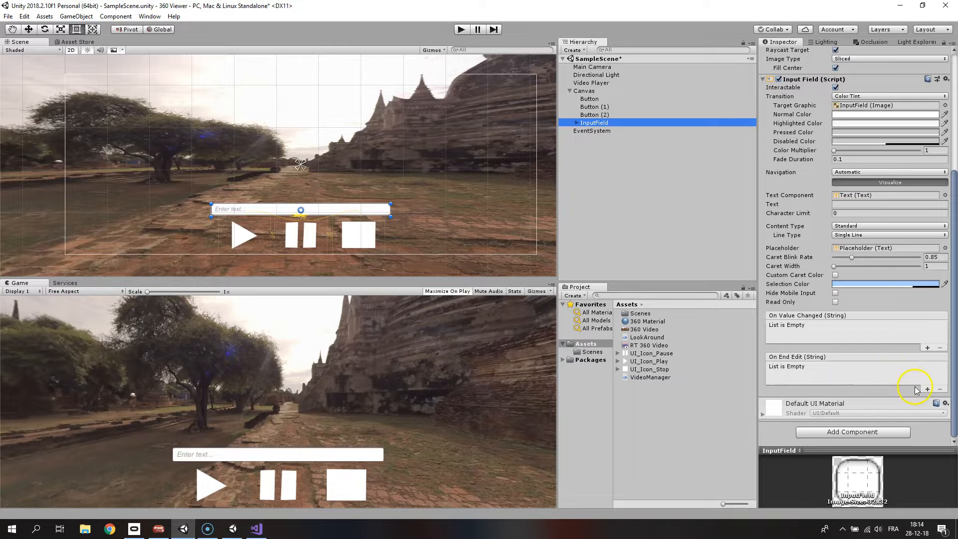
click(927, 388)
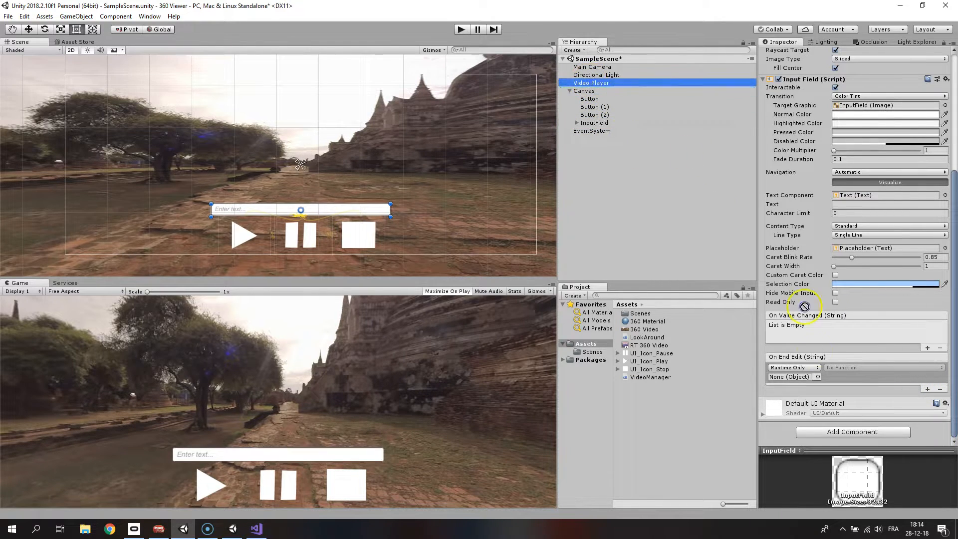
click(884, 367)
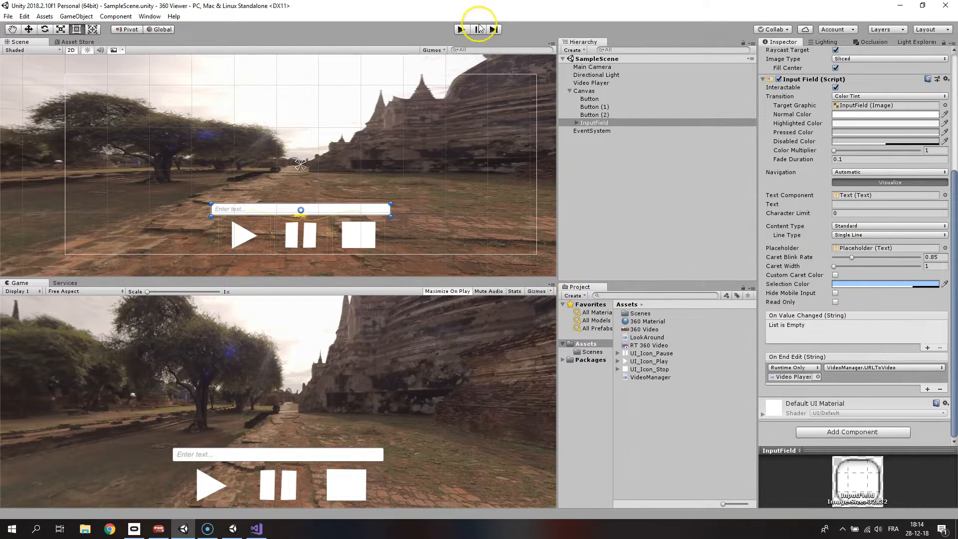
mouse_move(457, 29)
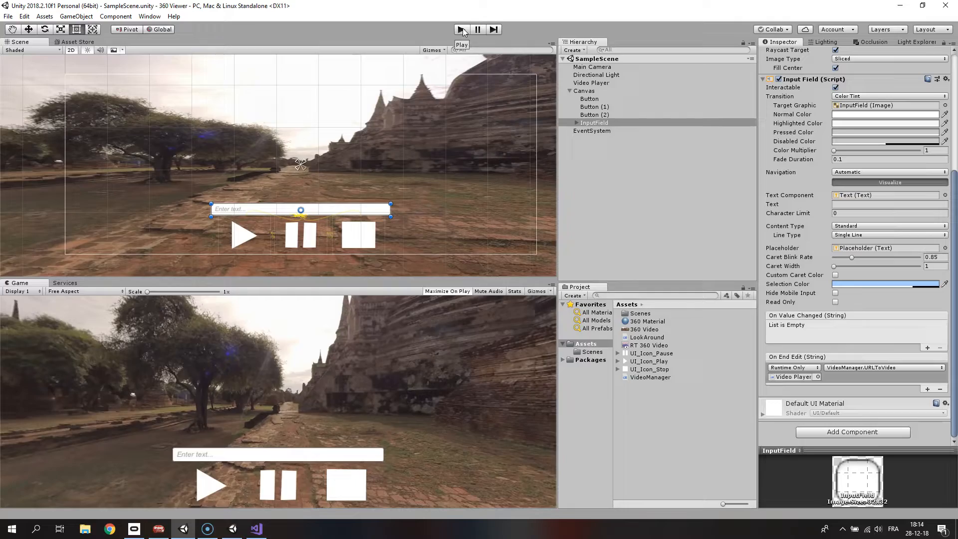
Run the scene, load C:\Users\MSI GE\Videos\360 Video 2.mp4 via the input field, then exit play mode
click(461, 29)
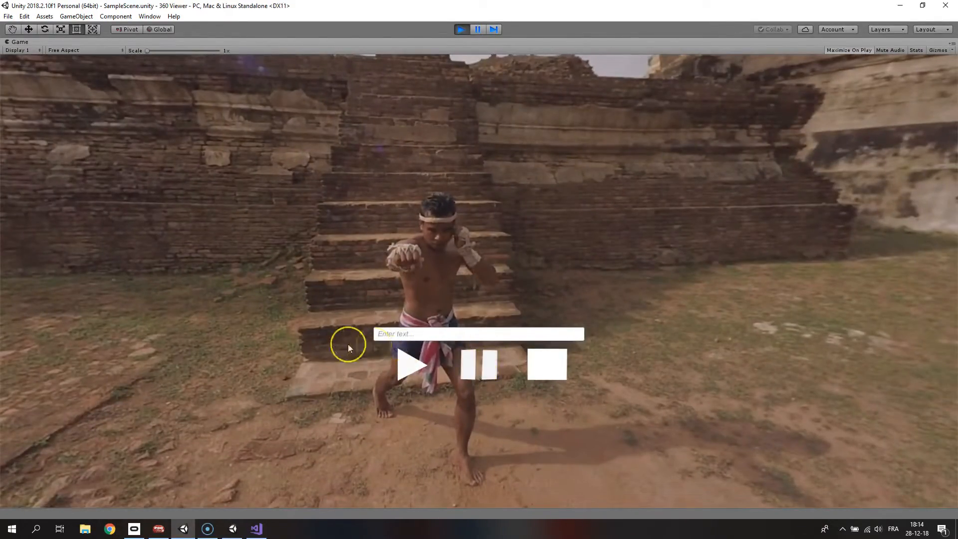
text(C:\Users\MSI GE\Videos)
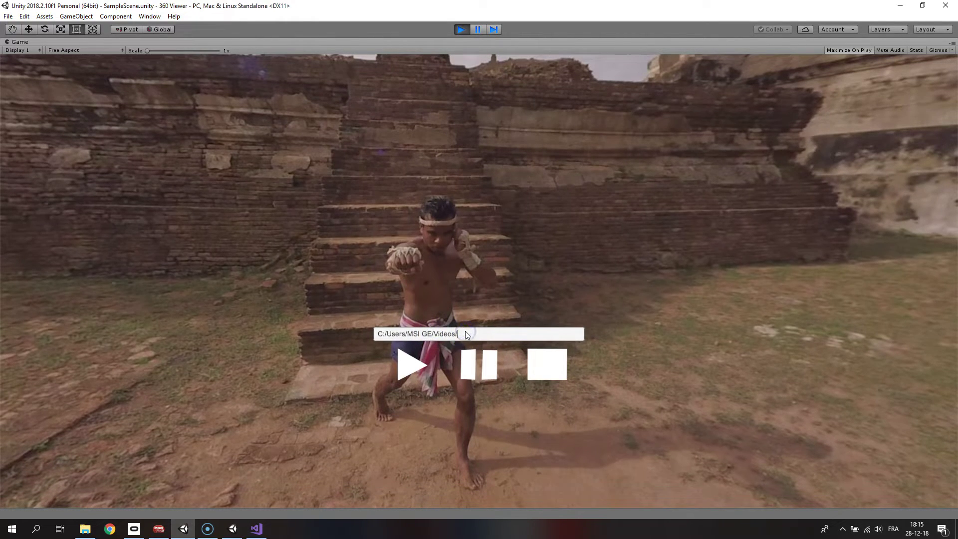
text(360 Video 2.mp4)
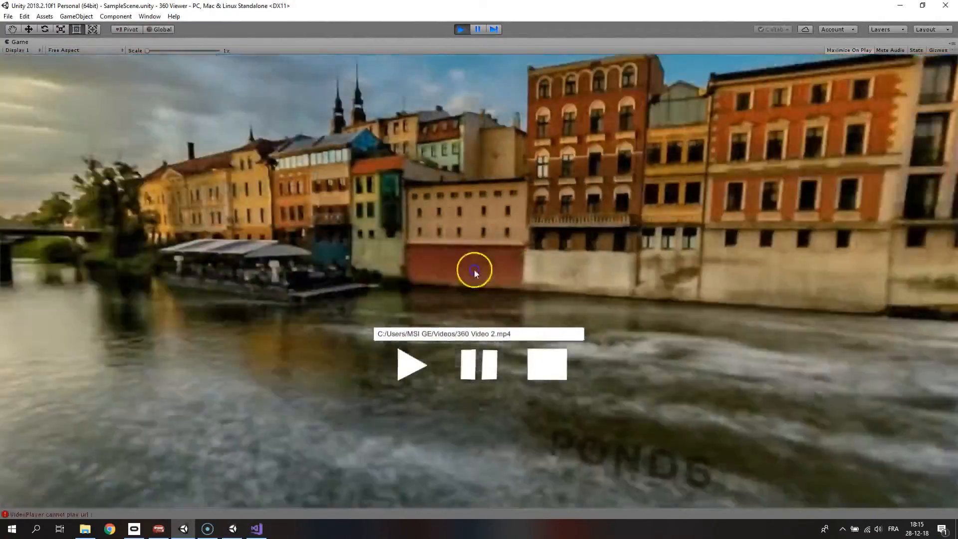
click(461, 29)
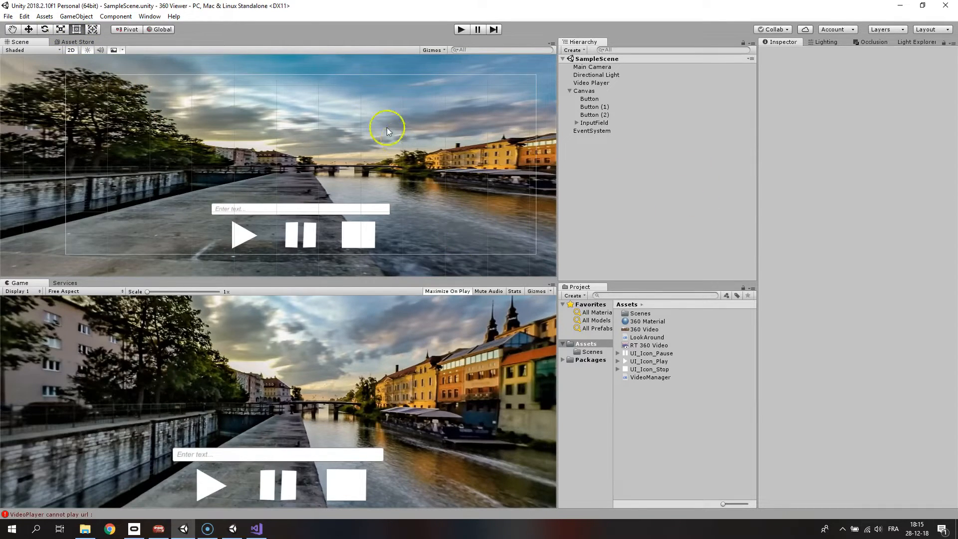
Enable Virtual Reality Supported in Player XR Settings with Oculus and OpenVR SDKs listed
click(24, 16)
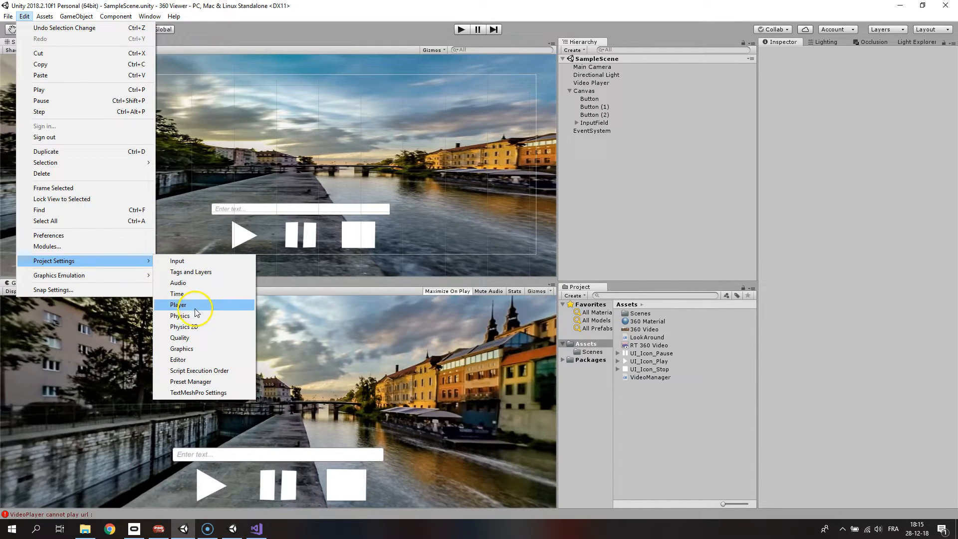
click(178, 305)
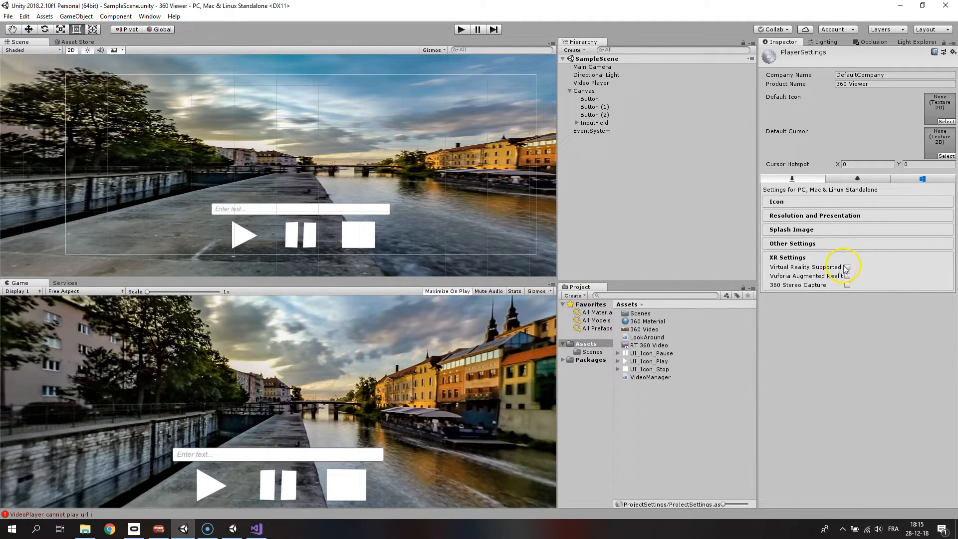
click(848, 267)
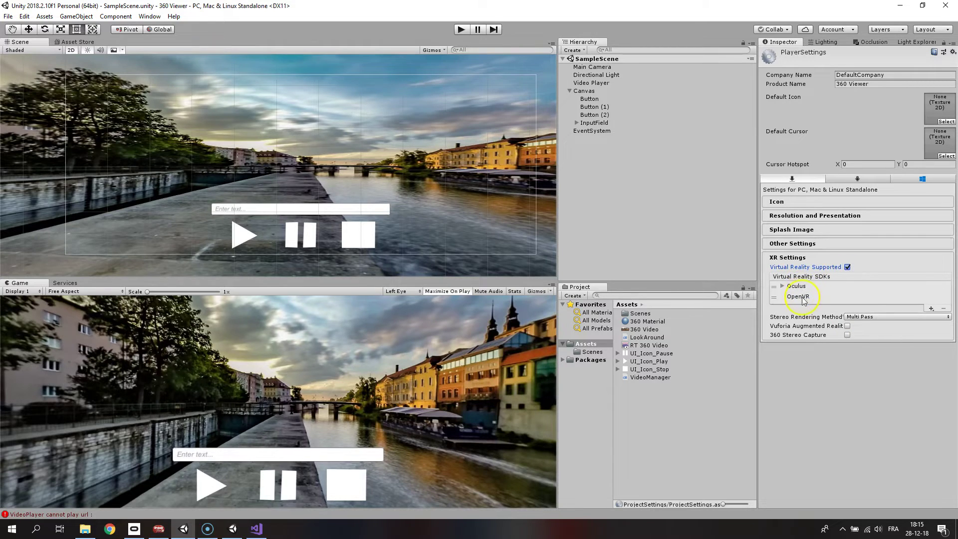
click(798, 287)
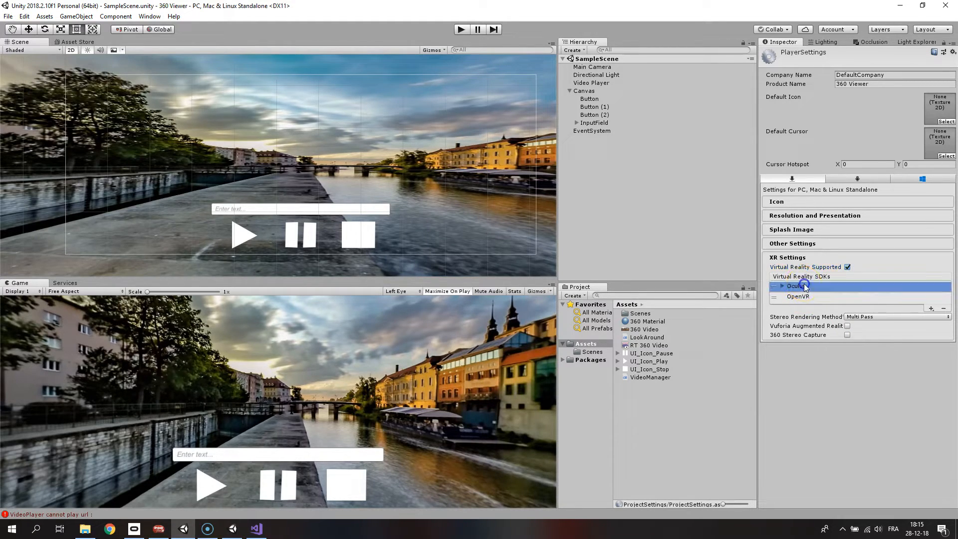
click(798, 296)
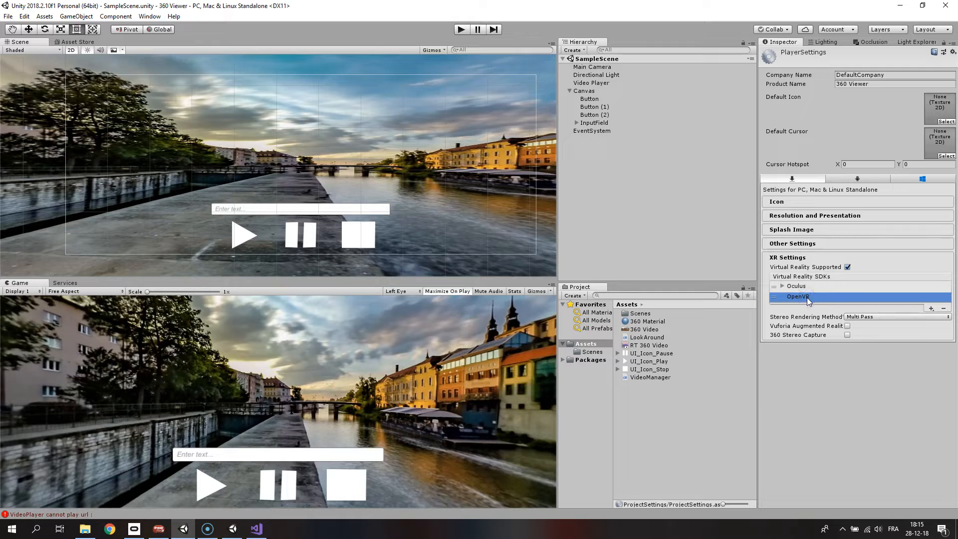
mouse_move(405, 201)
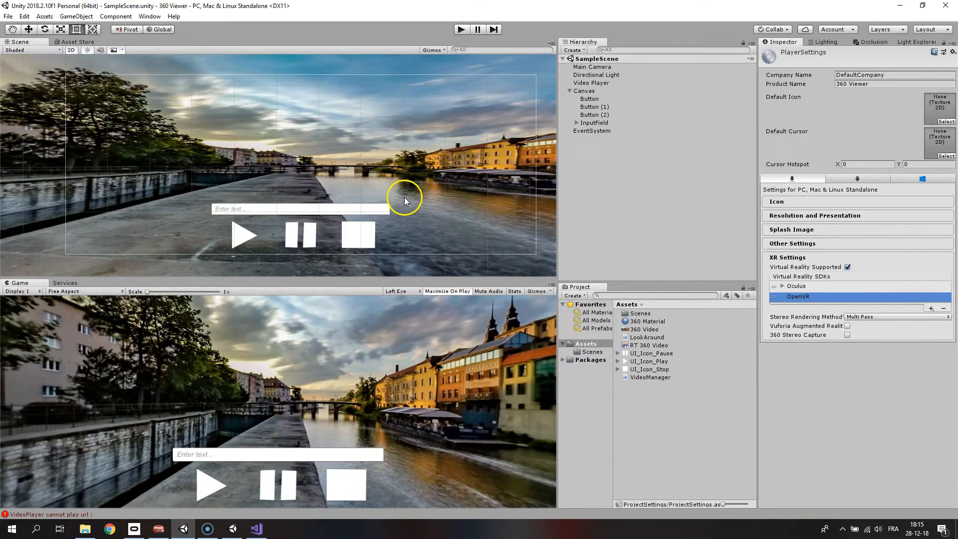
mouse_move(581, 140)
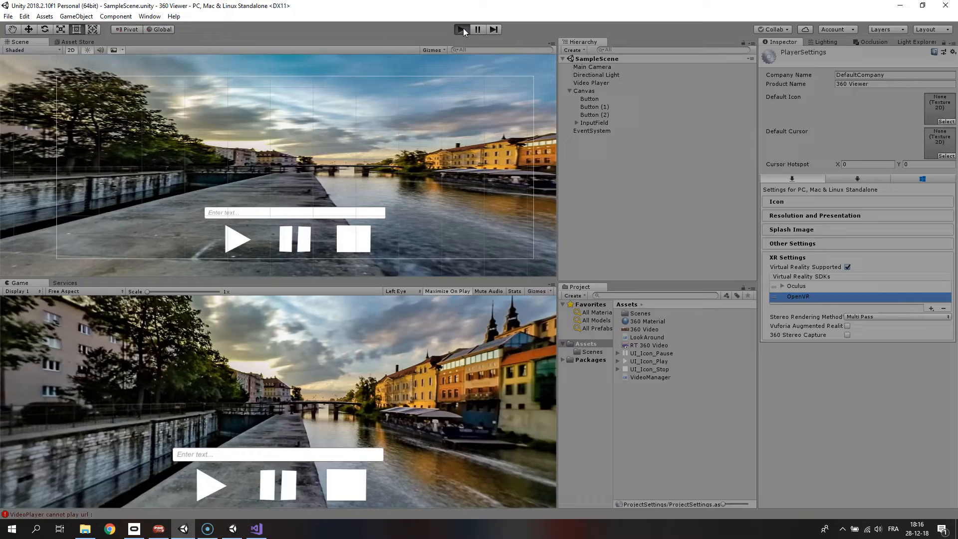
click(462, 29)
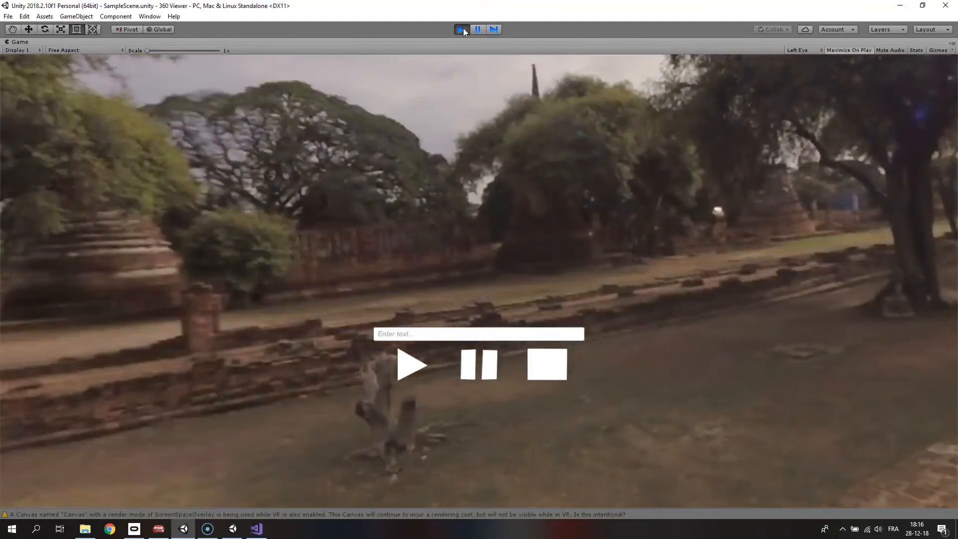
click(461, 29)
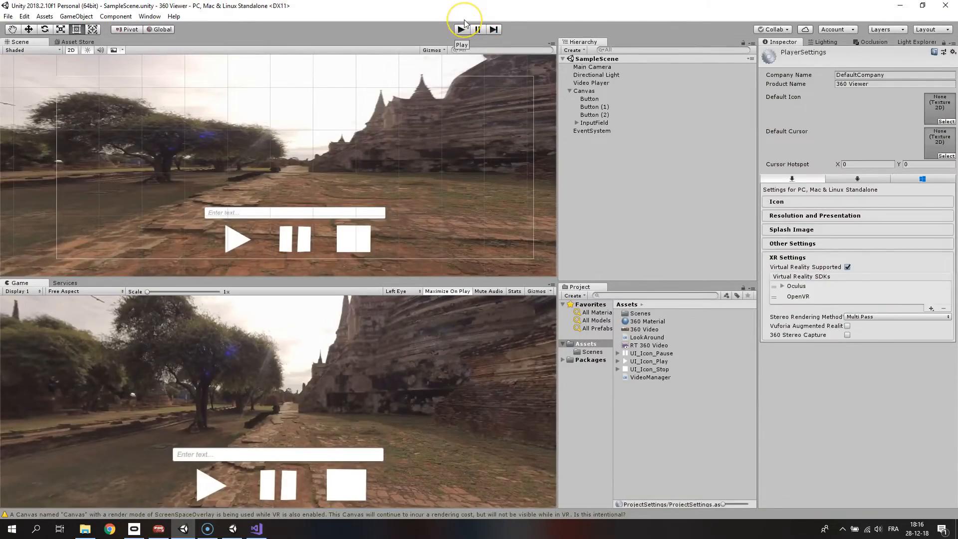
mouse_move(312, 295)
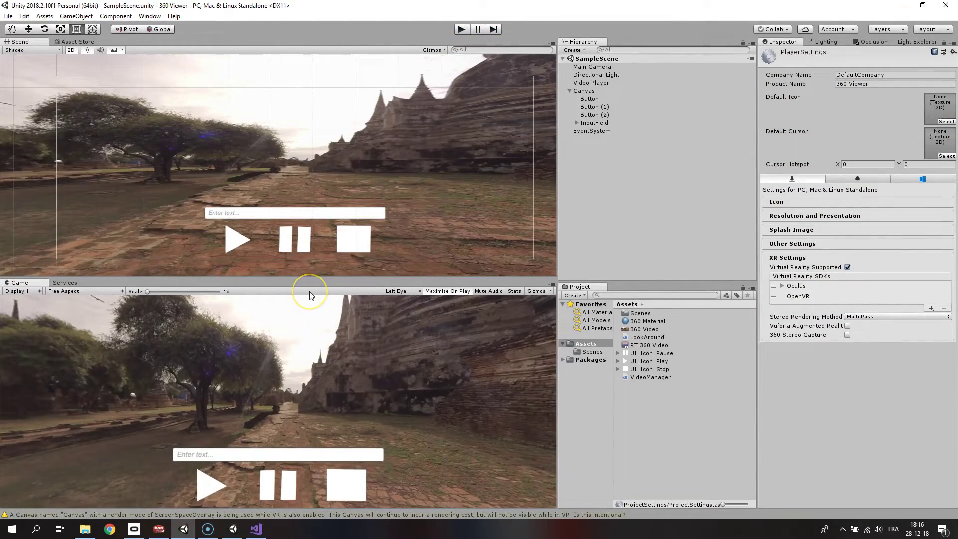